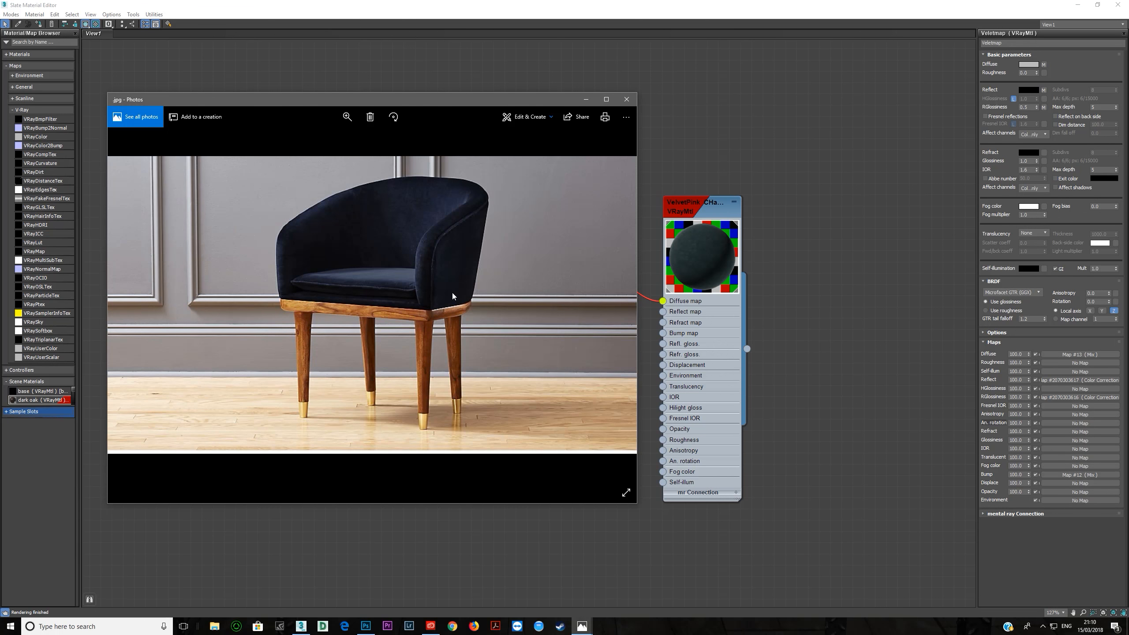
{"action": "mouse_move", "coordinate": [339, 283]}
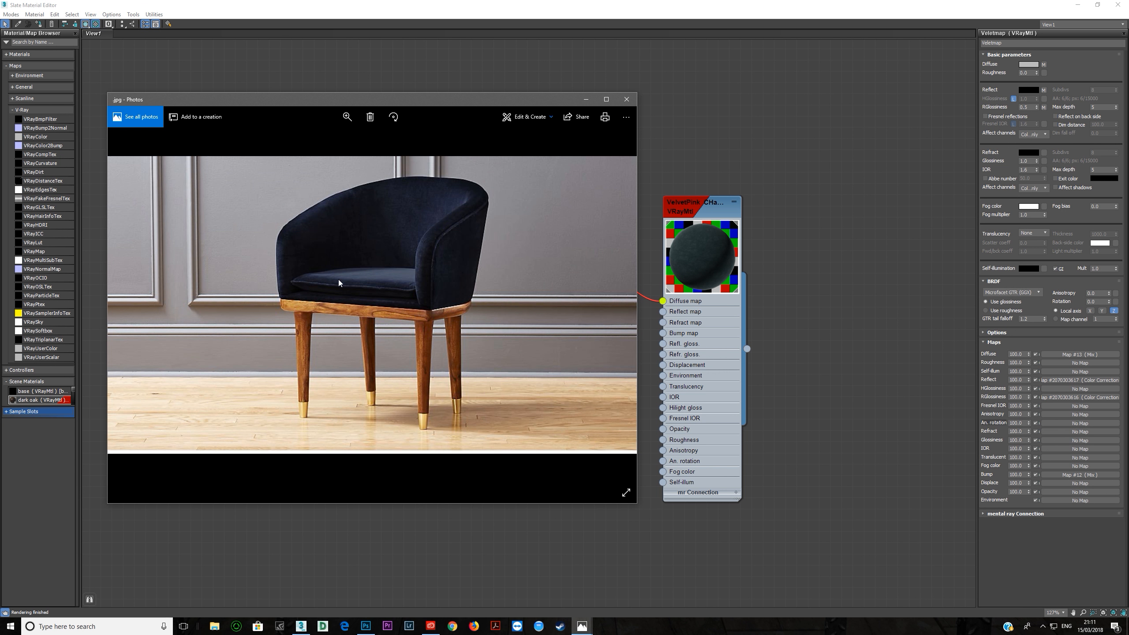
{"action": "mouse_move", "coordinate": [391, 263]}
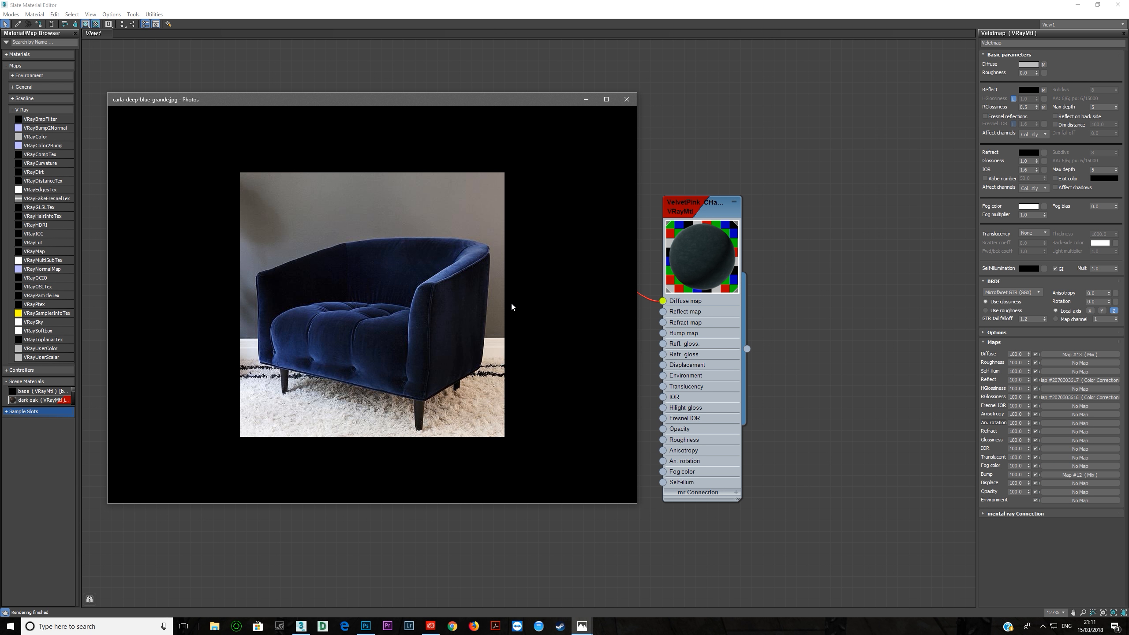
{"action": "mouse_move", "coordinate": [448, 273]}
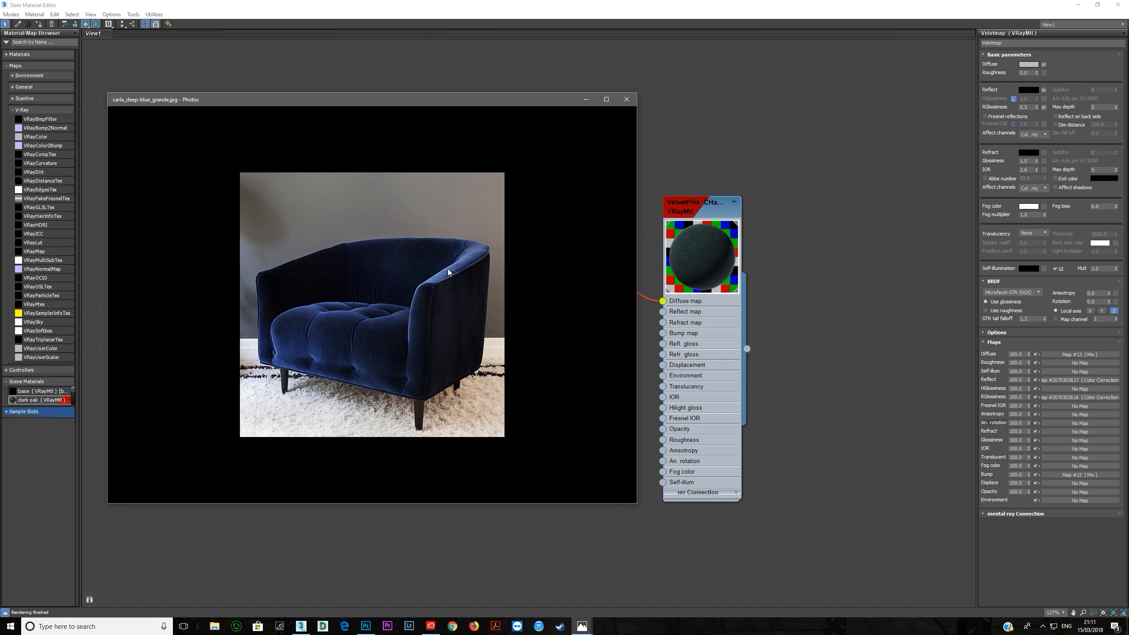
{"action": "mouse_move", "coordinate": [309, 294]}
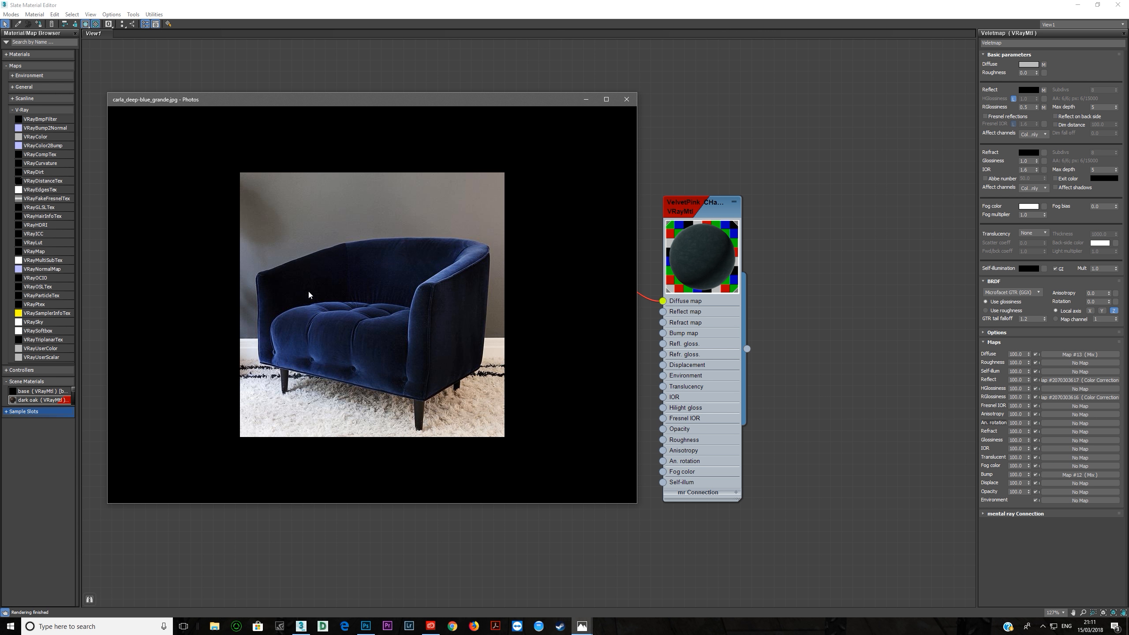
{"action": "mouse_move", "coordinate": [427, 291]}
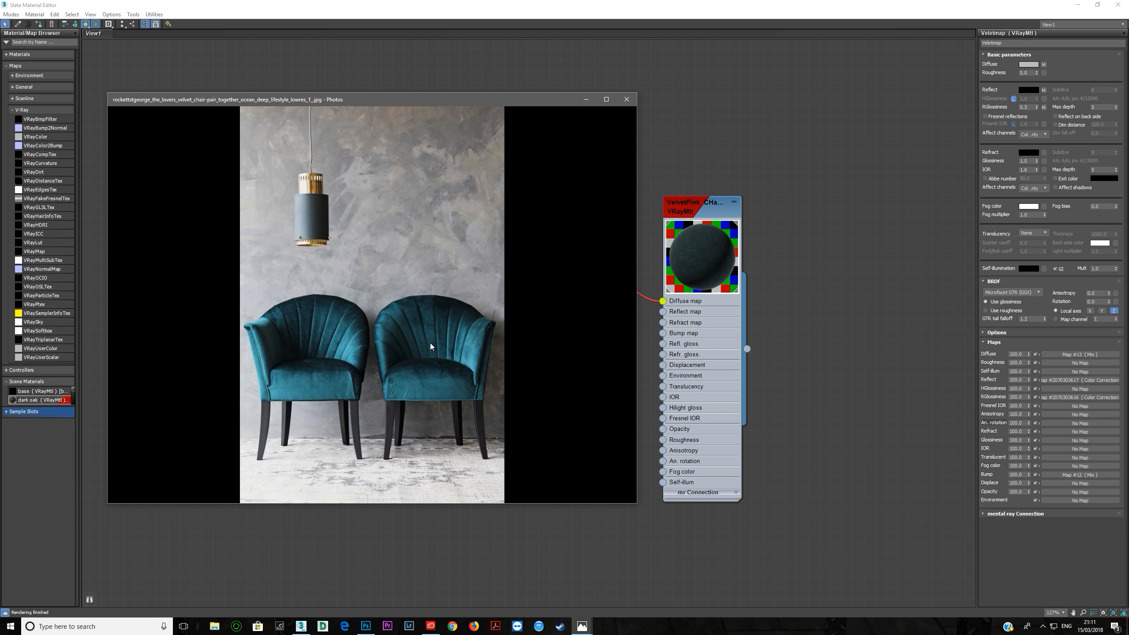
{"action": "mouse_move", "coordinate": [360, 383]}
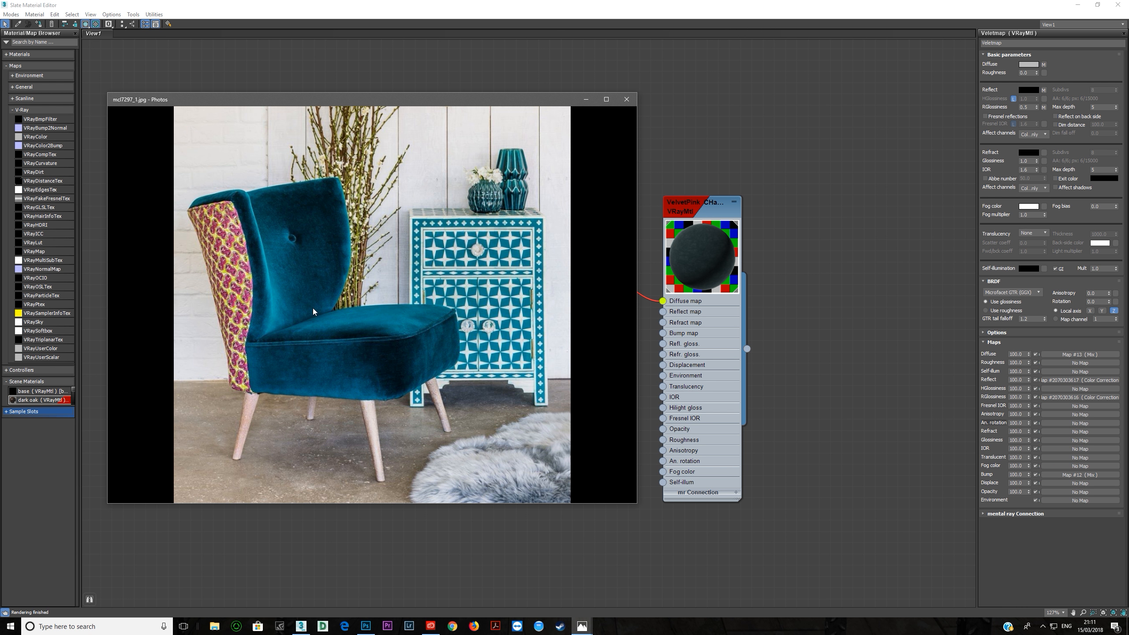
{"action": "mouse_move", "coordinate": [364, 386]}
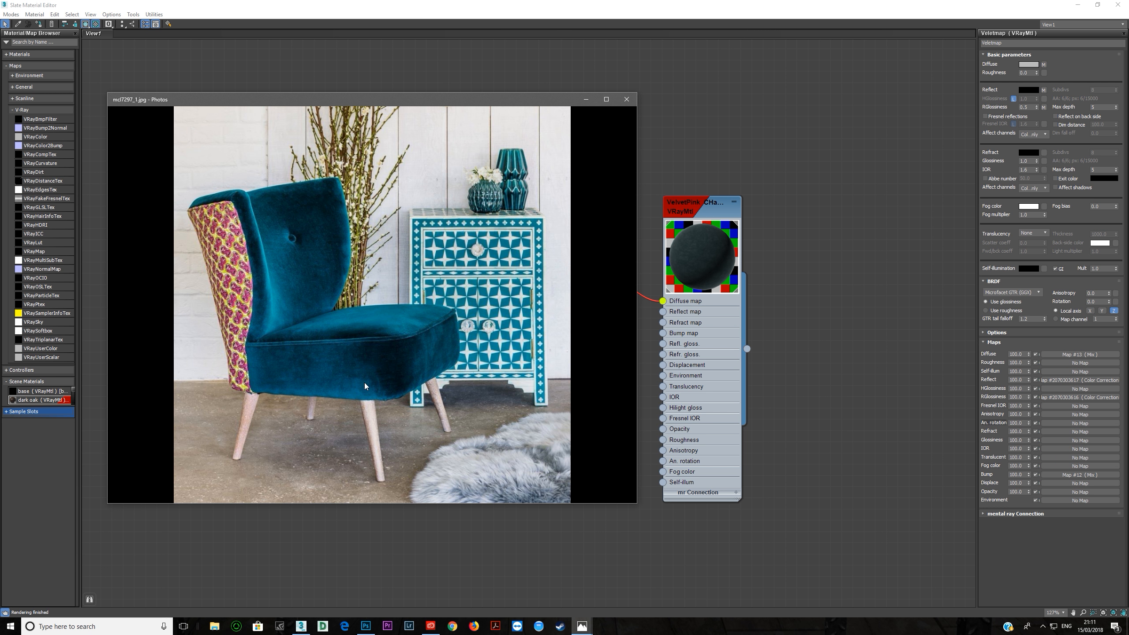
{"action": "mouse_move", "coordinate": [479, 94]}
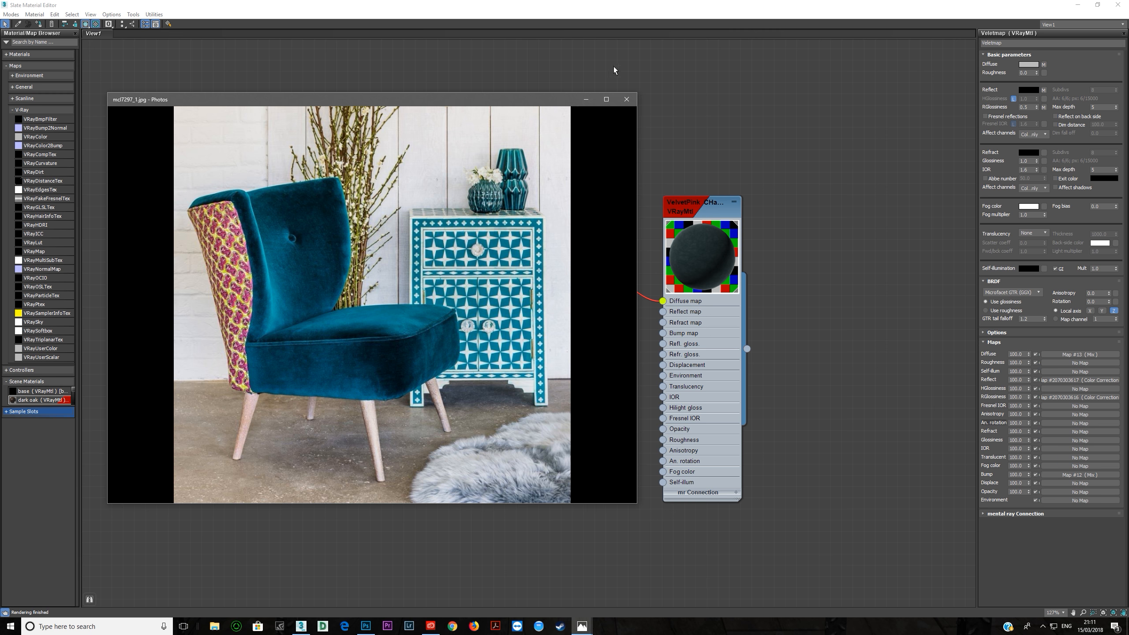
Review the Falloff and Velvet Map1 nodes, preview the velvet texture, and call up its file options.
{"action": "left_click", "coordinate": [625, 98]}
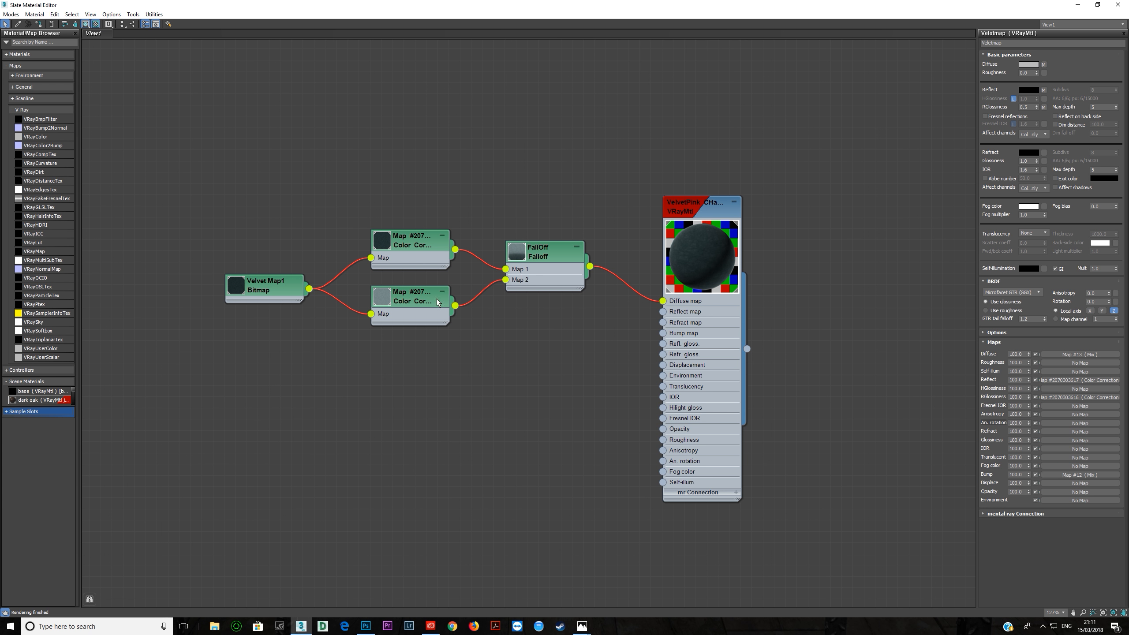
{"action": "left_click", "coordinate": [544, 252]}
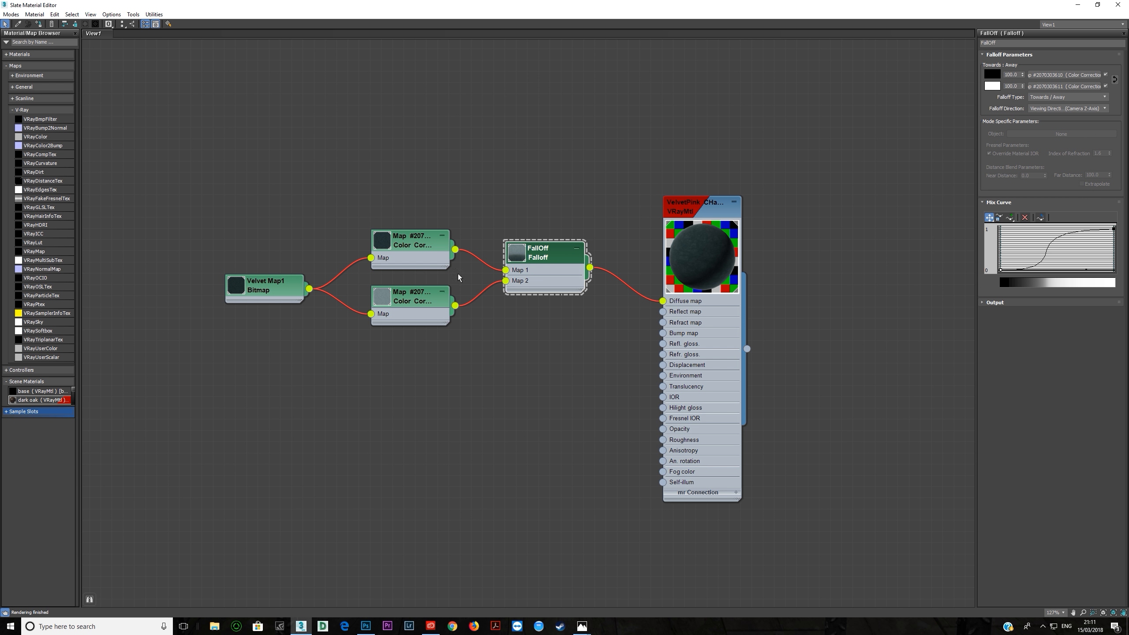
{"action": "left_click", "coordinate": [255, 254]}
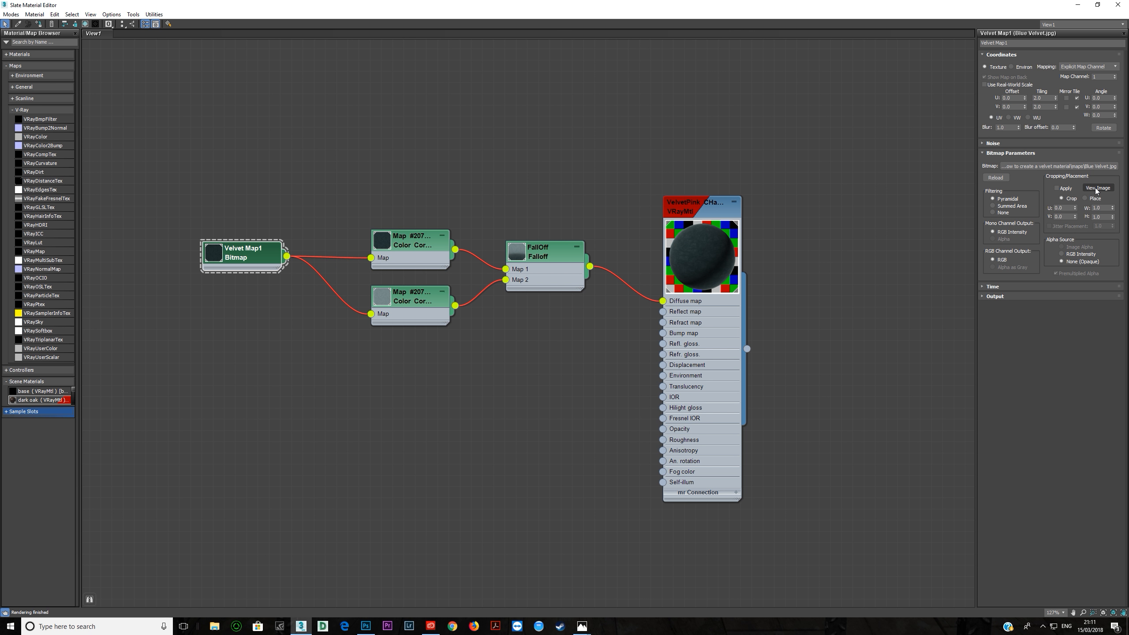
{"action": "left_click", "coordinate": [1097, 187]}
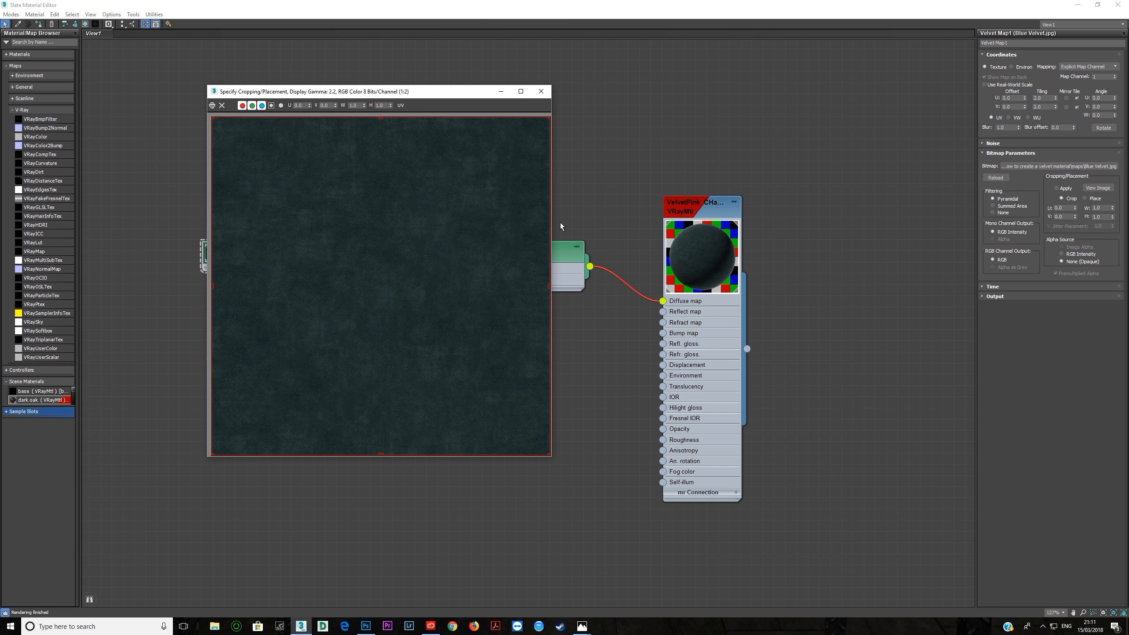
{"action": "mouse_move", "coordinate": [549, 454]}
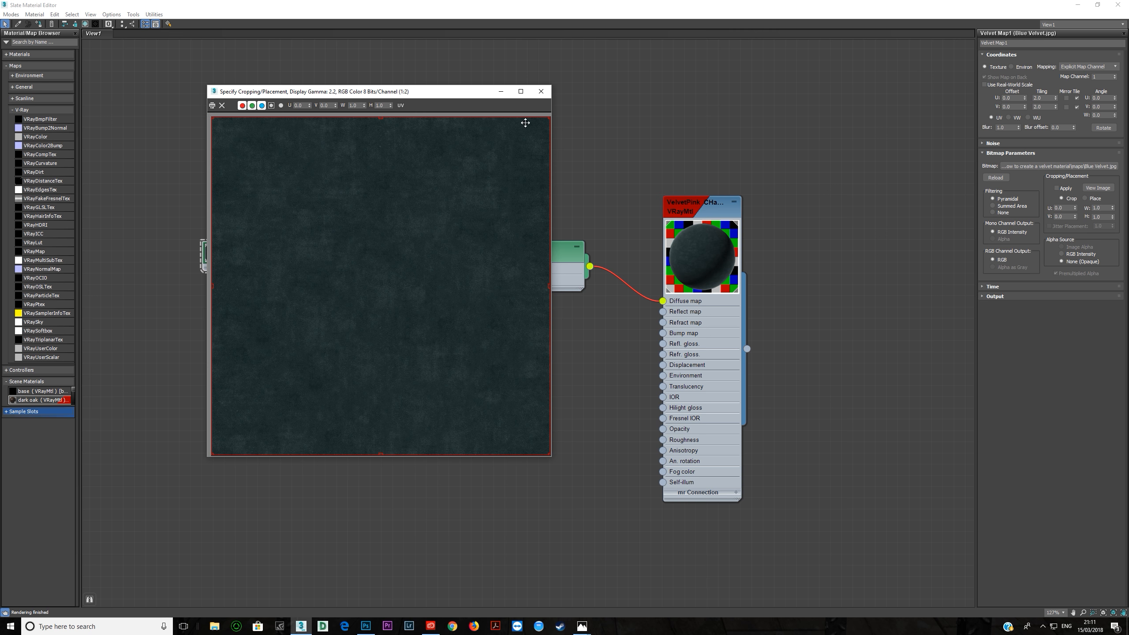
{"action": "right_click", "coordinate": [1038, 166]}
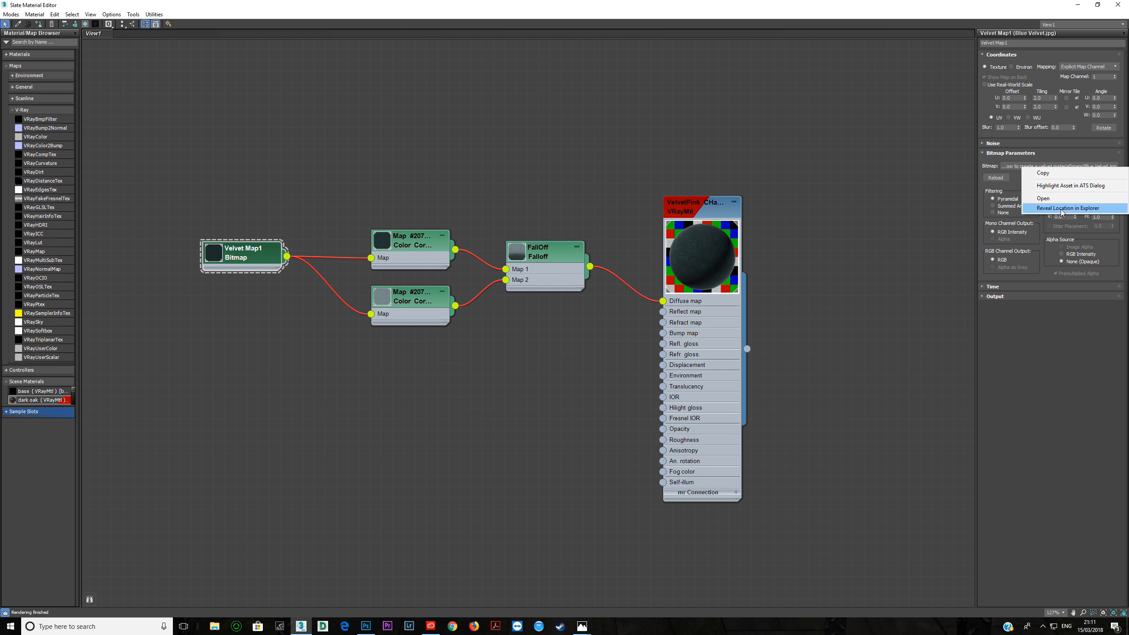
Reveal the velvet texture in its maps folder and preview the Blue Velvet texture.
{"action": "left_click", "coordinate": [1069, 208]}
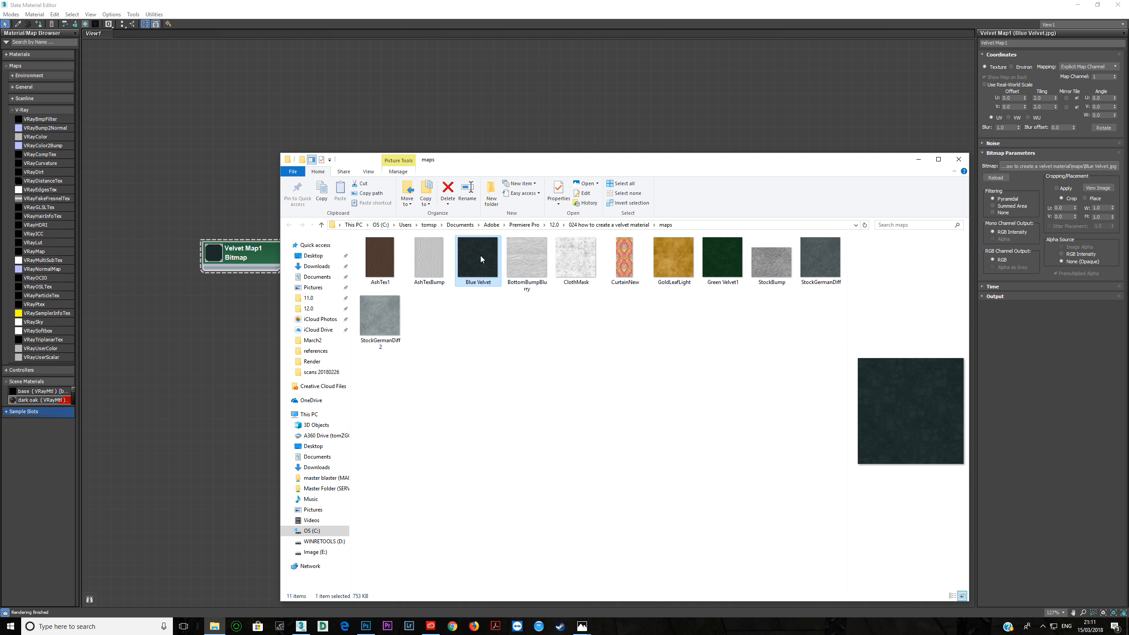
{"action": "double_click", "coordinate": [476, 258]}
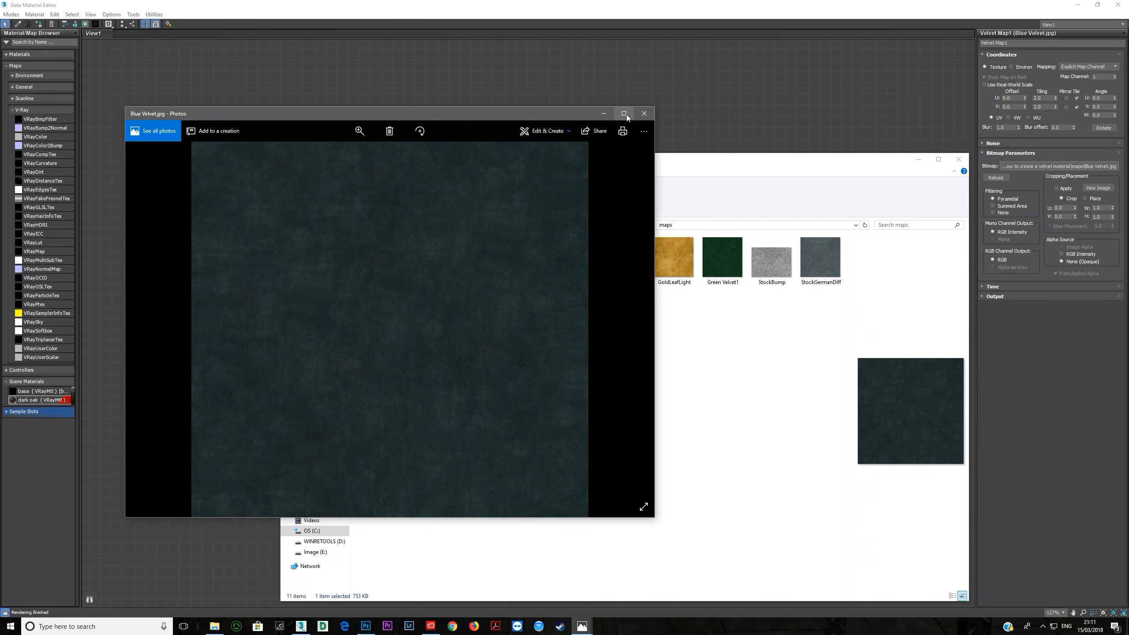
{"action": "left_click", "coordinate": [642, 113]}
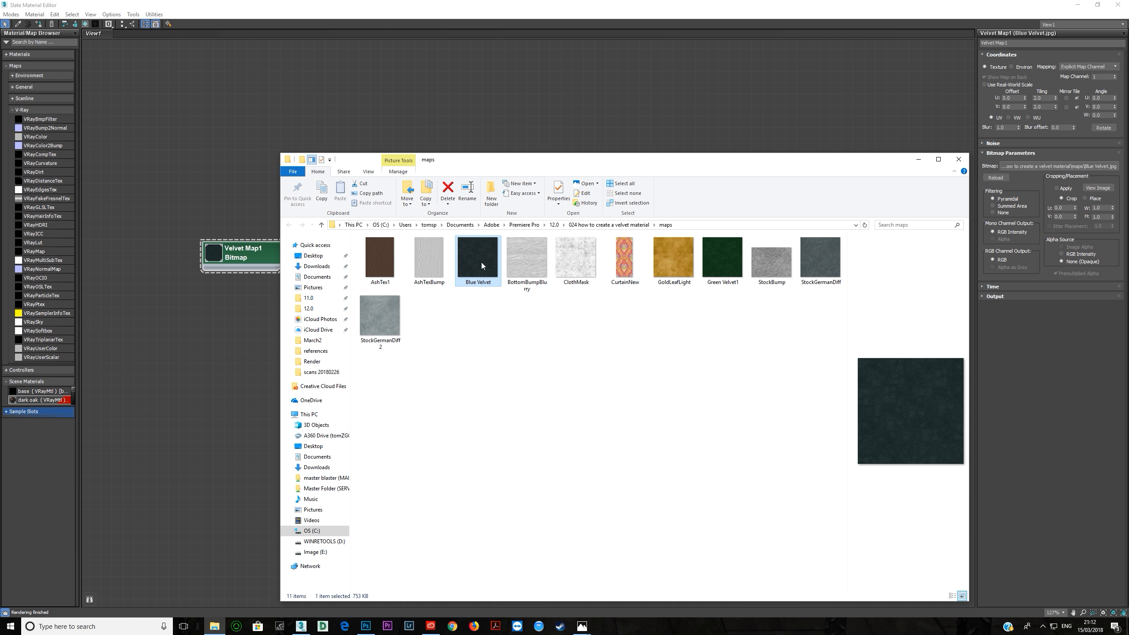
{"action": "mouse_move", "coordinate": [722, 259]}
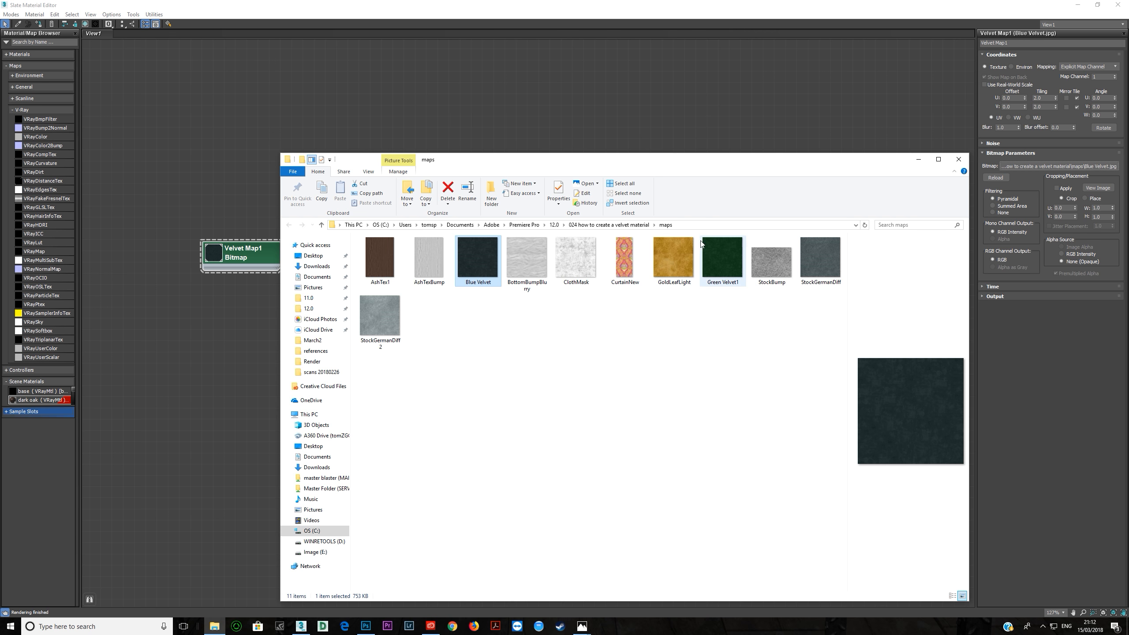
Preview the Green Velvet1 texture and bring up its file options.
{"action": "double_click", "coordinate": [721, 257]}
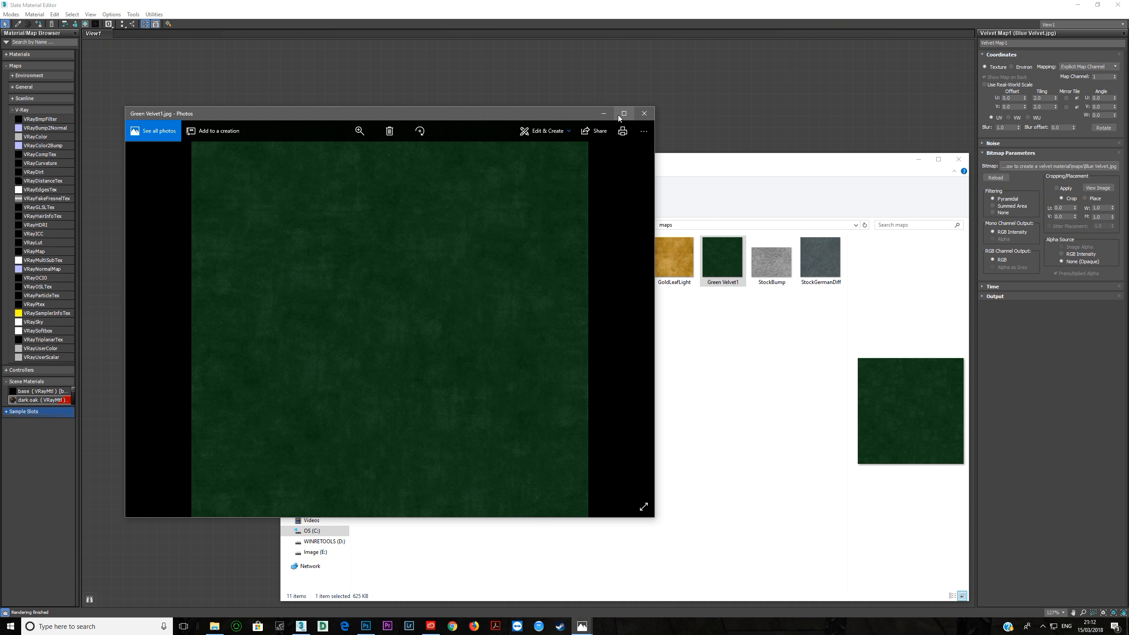
{"action": "left_click", "coordinate": [643, 113]}
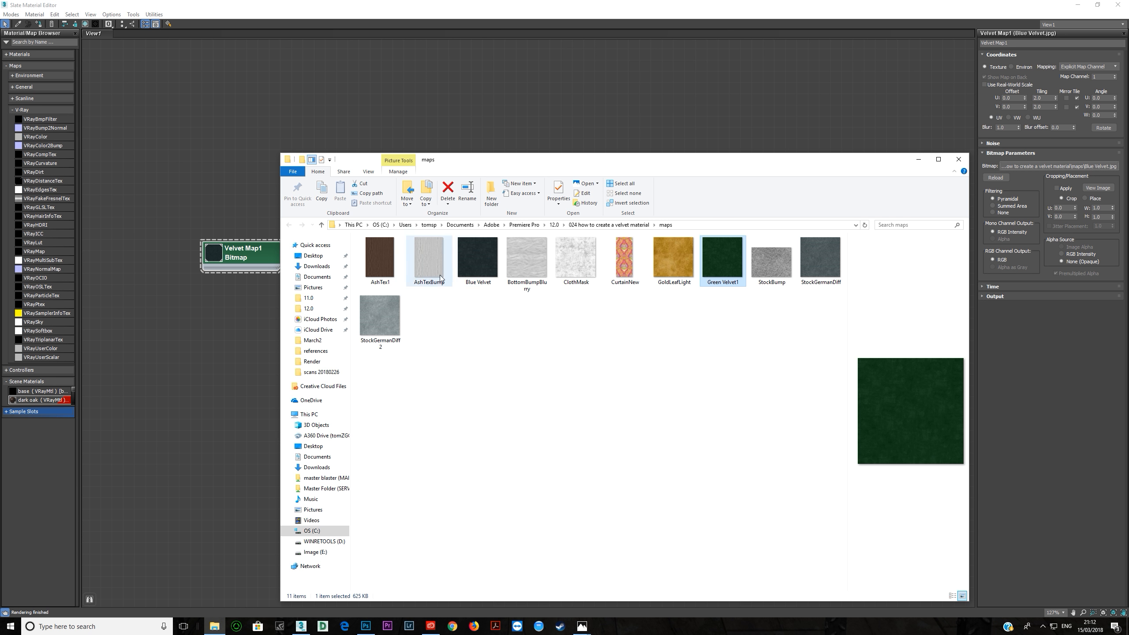
{"action": "mouse_move", "coordinate": [477, 259]}
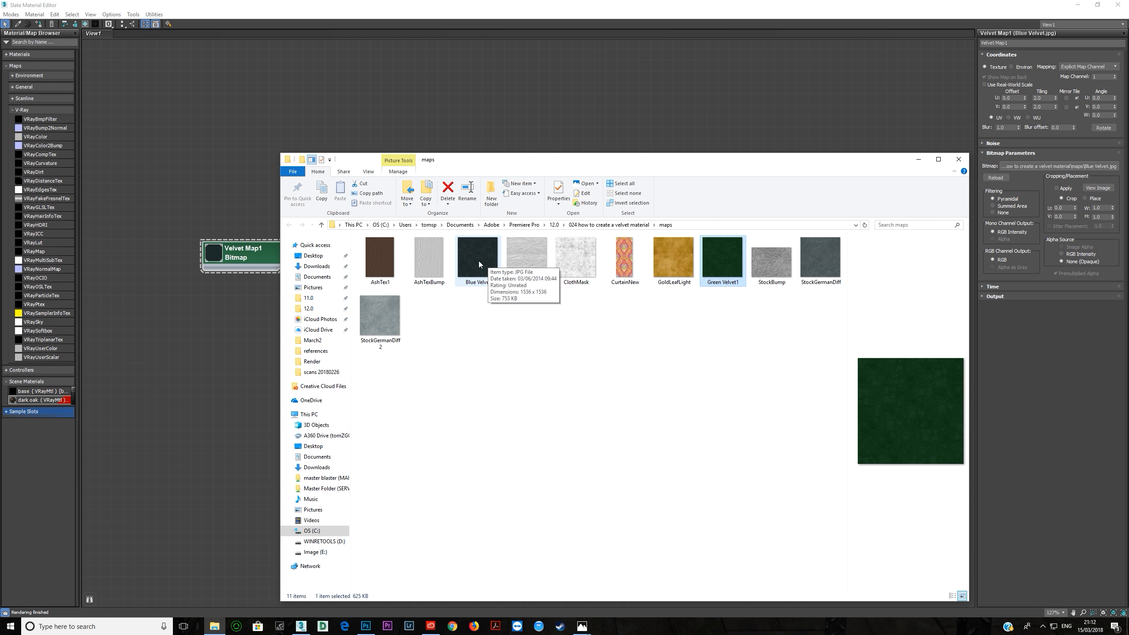
{"action": "mouse_move", "coordinate": [725, 259]}
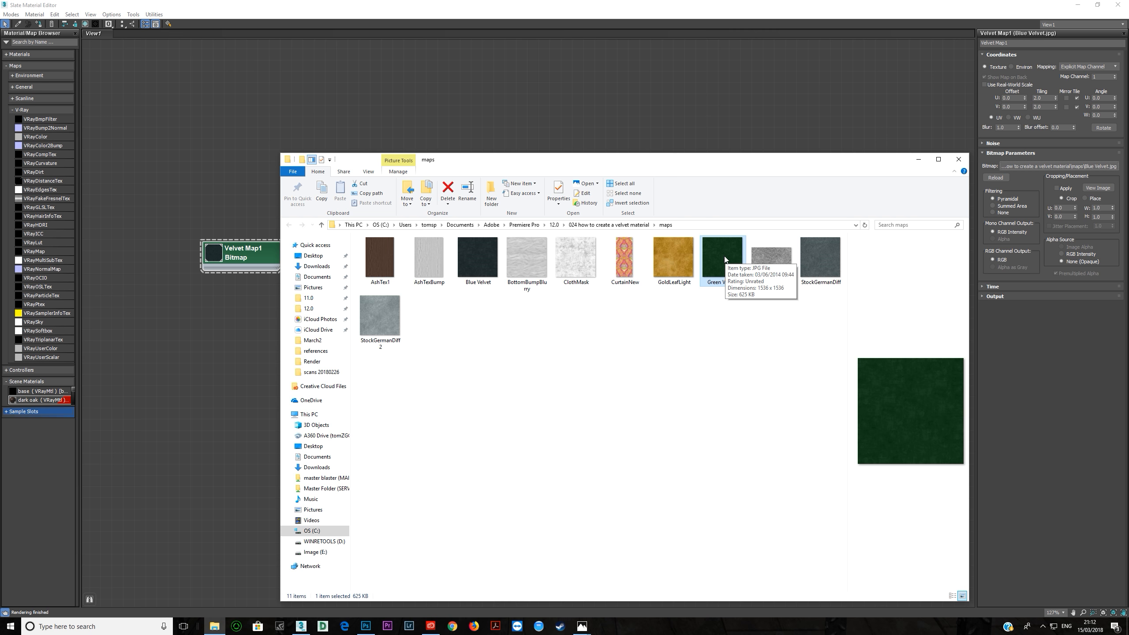
{"action": "right_click", "coordinate": [723, 260]}
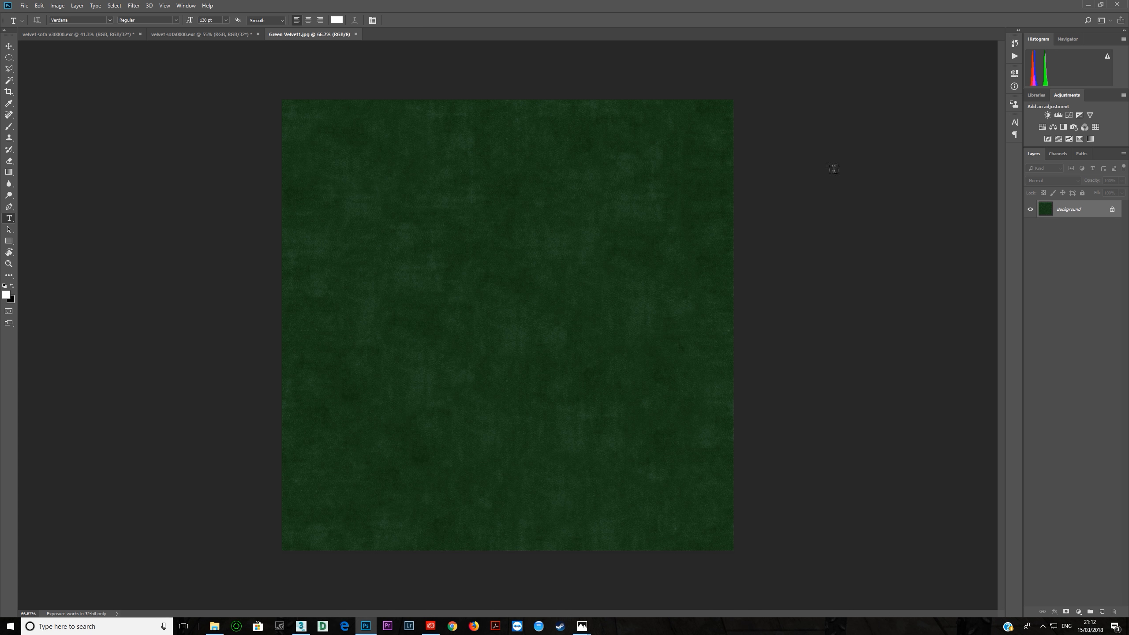
Add a pink Solid Color fill layer over the texture with Color blend mode.
{"action": "left_click", "coordinate": [76, 5]}
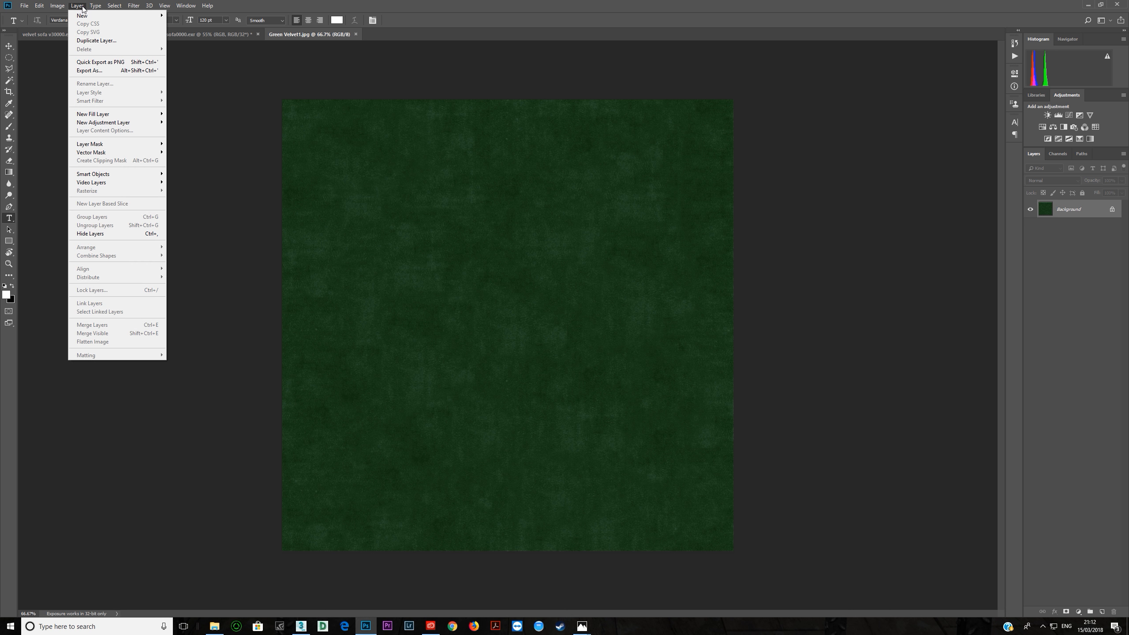
{"action": "mouse_move", "coordinate": [120, 113]}
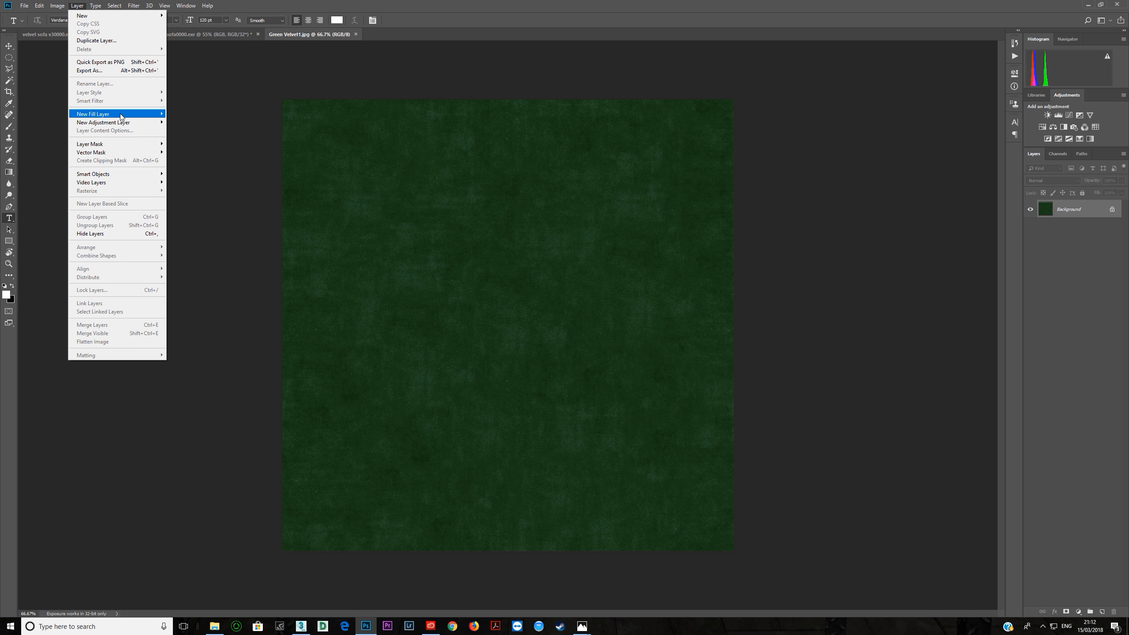
{"action": "left_click", "coordinate": [93, 114]}
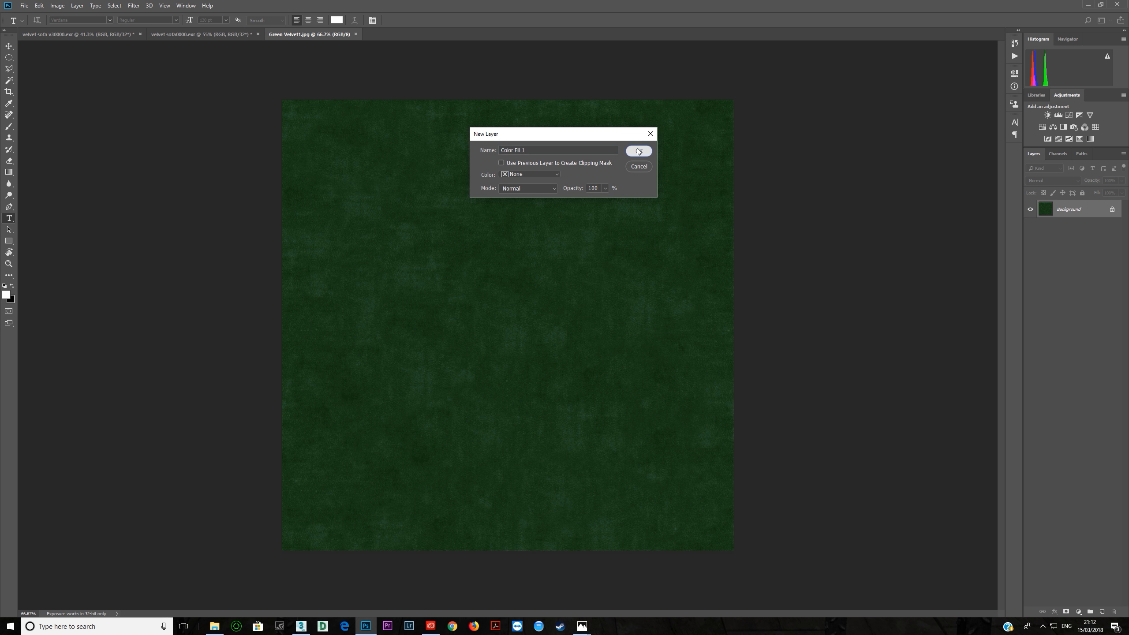
{"action": "left_click", "coordinate": [638, 151]}
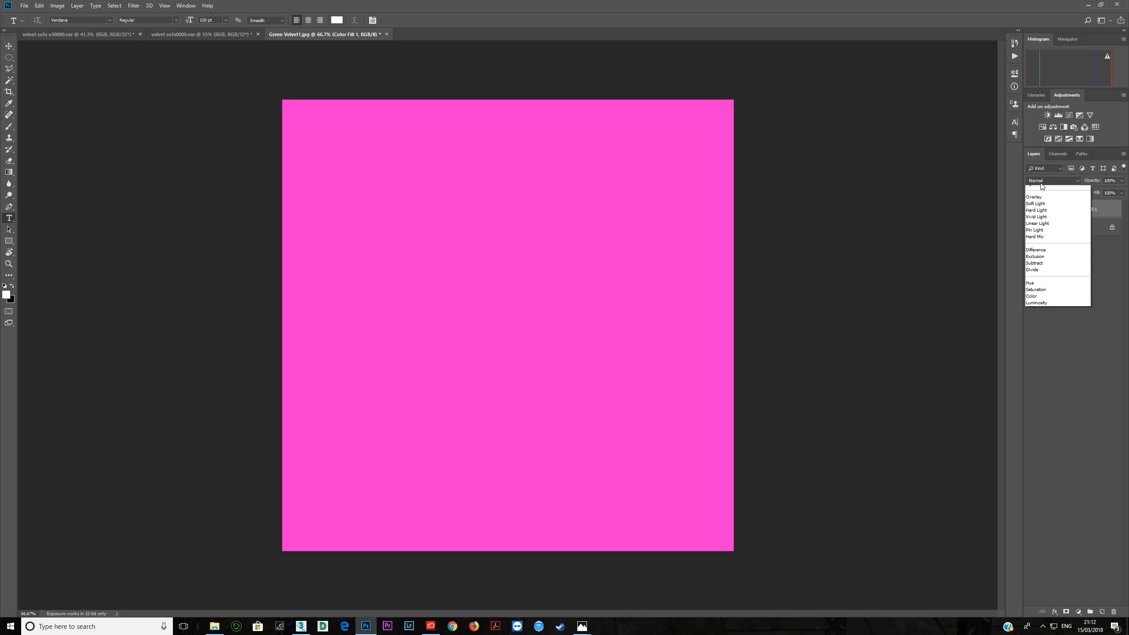
{"action": "left_click", "coordinate": [1031, 296]}
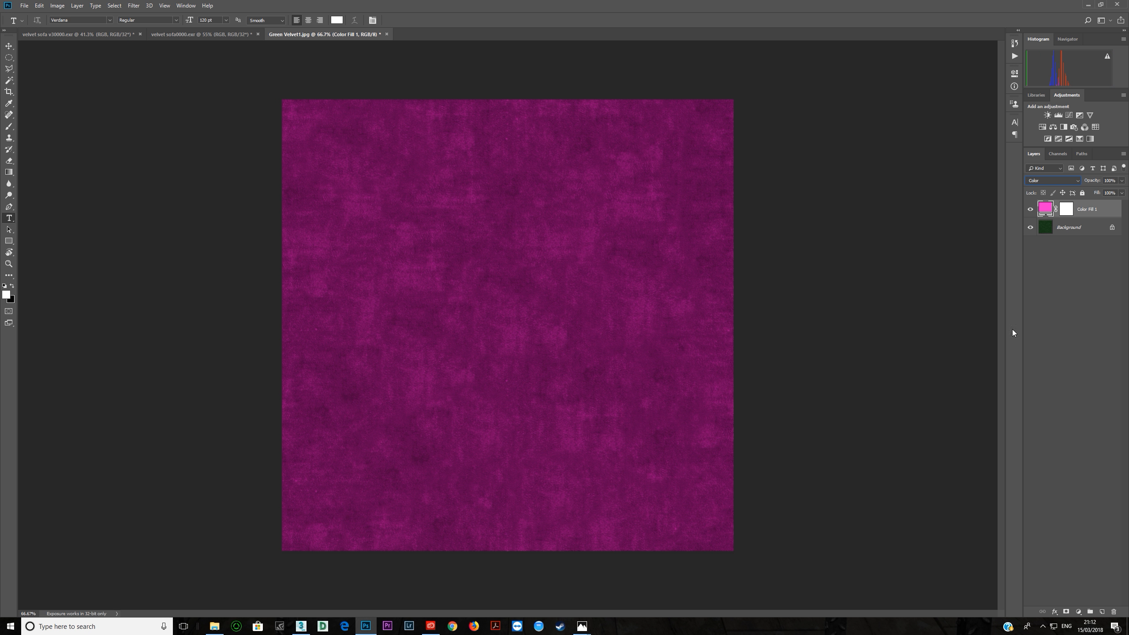
{"action": "mouse_move", "coordinate": [839, 295]}
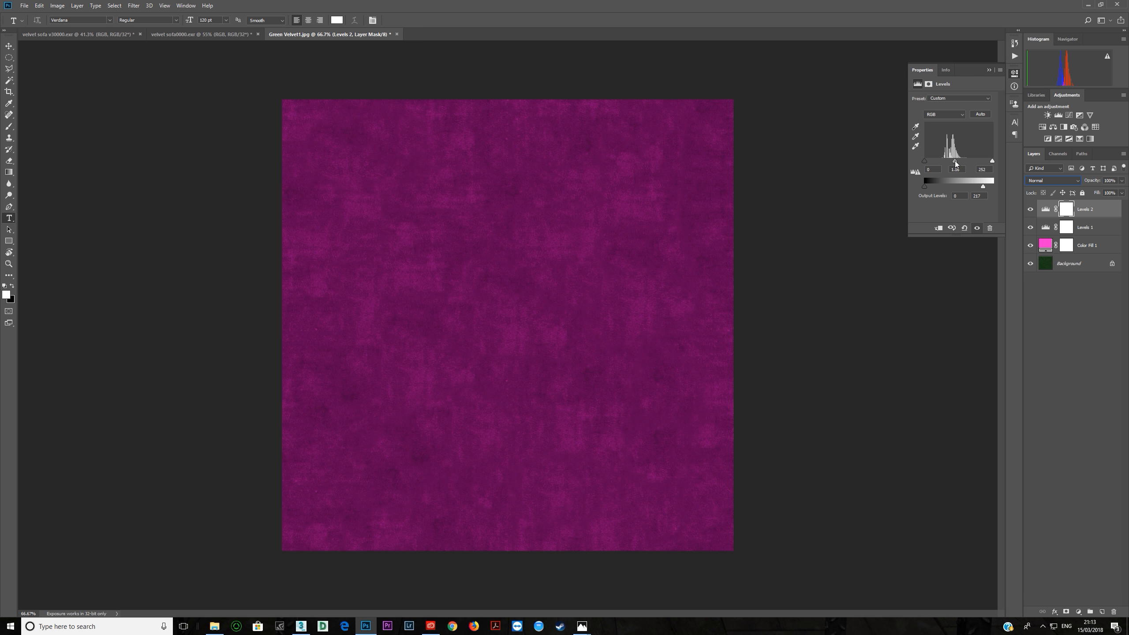
Tune the Levels 2 adjustment and compare the texture with Hue/Saturation toggled.
{"action": "left_click", "coordinate": [1054, 127]}
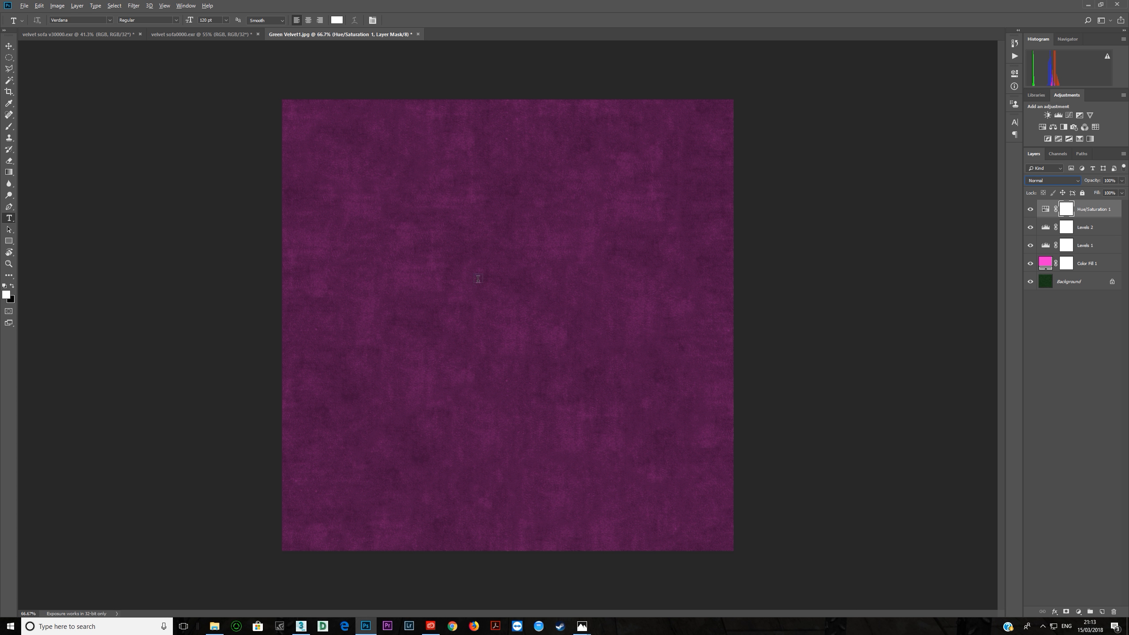
{"action": "left_click", "coordinate": [1029, 209]}
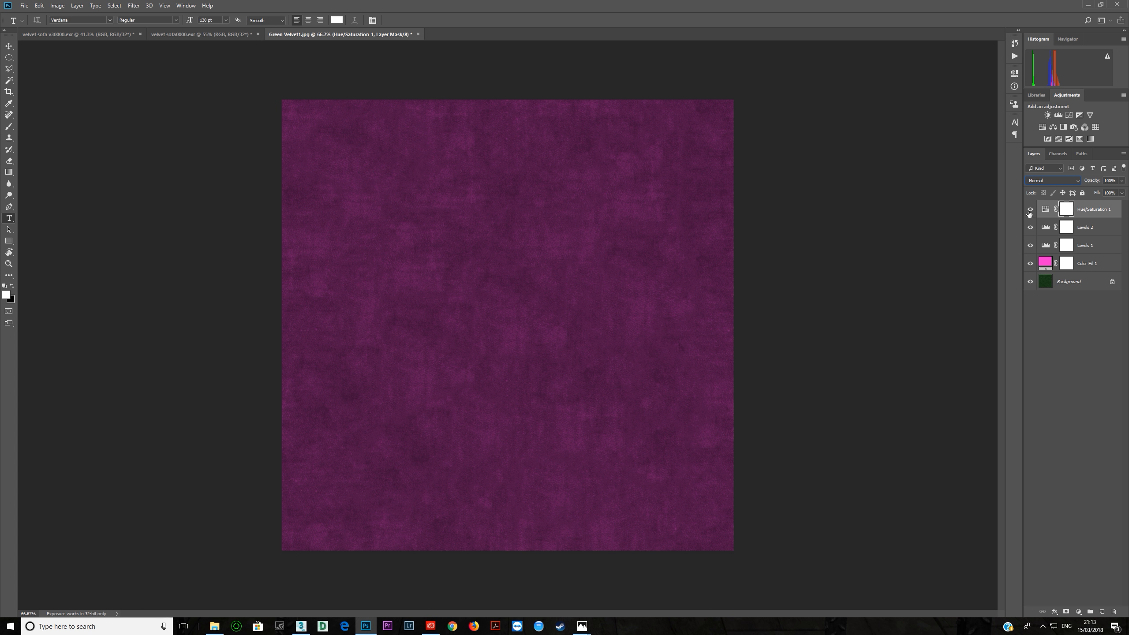
{"action": "left_click", "coordinate": [1030, 209]}
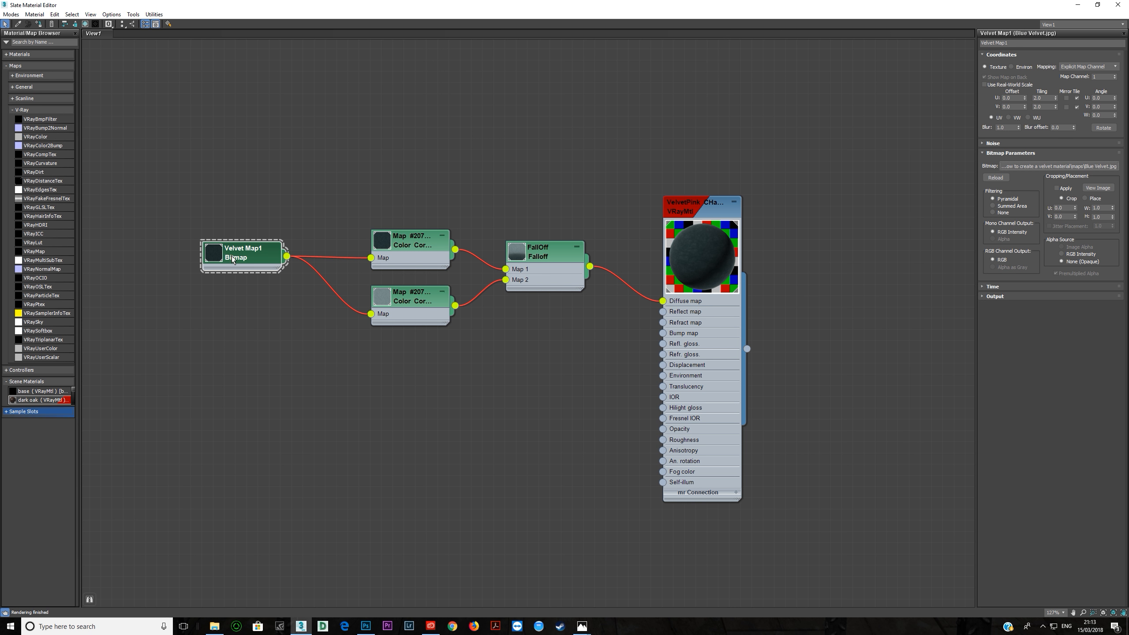
Add a Color Correction map from the General maps category into the graph.
{"action": "left_click_drag", "start_coordinate": [412, 240], "coordinate": [422, 207]}
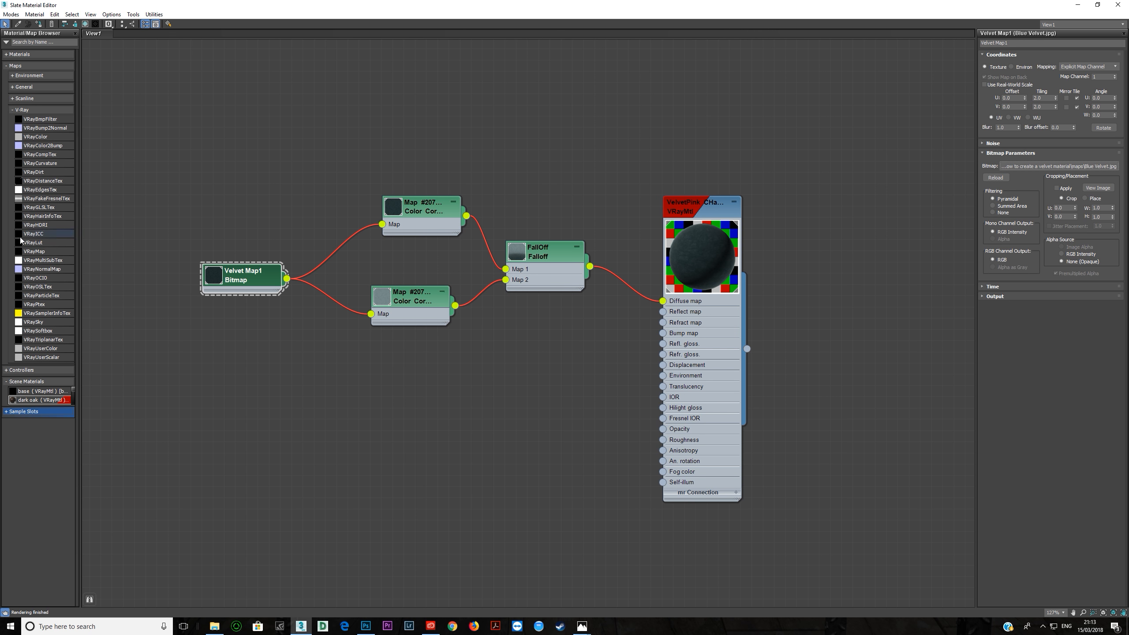
{"action": "left_click", "coordinate": [20, 110]}
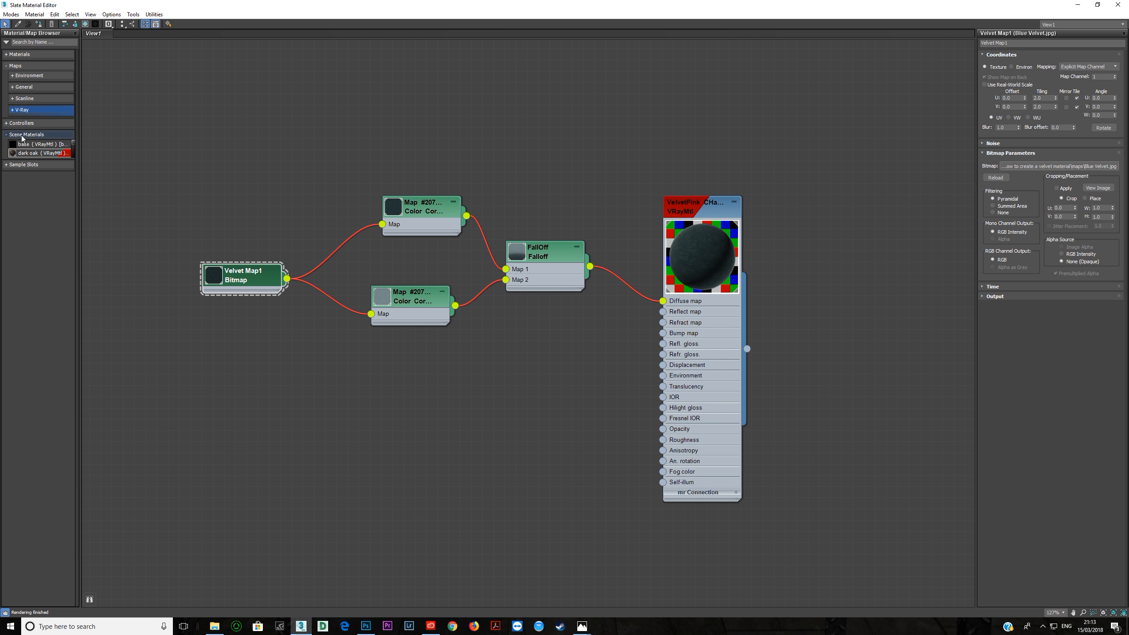
{"action": "left_click", "coordinate": [24, 87]}
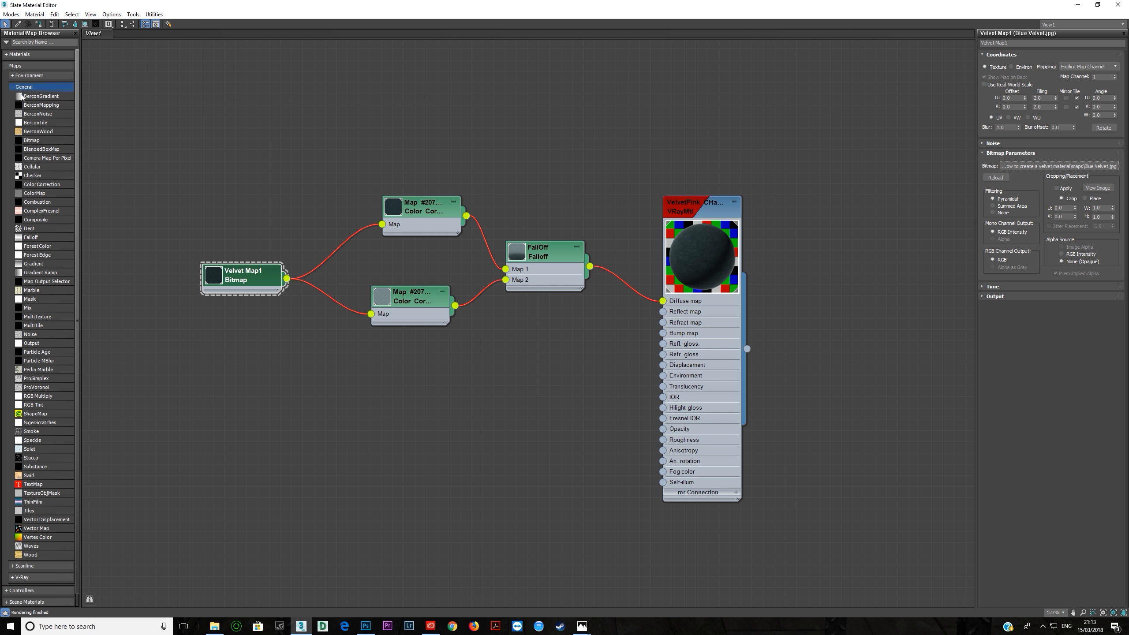
{"action": "left_click", "coordinate": [42, 184]}
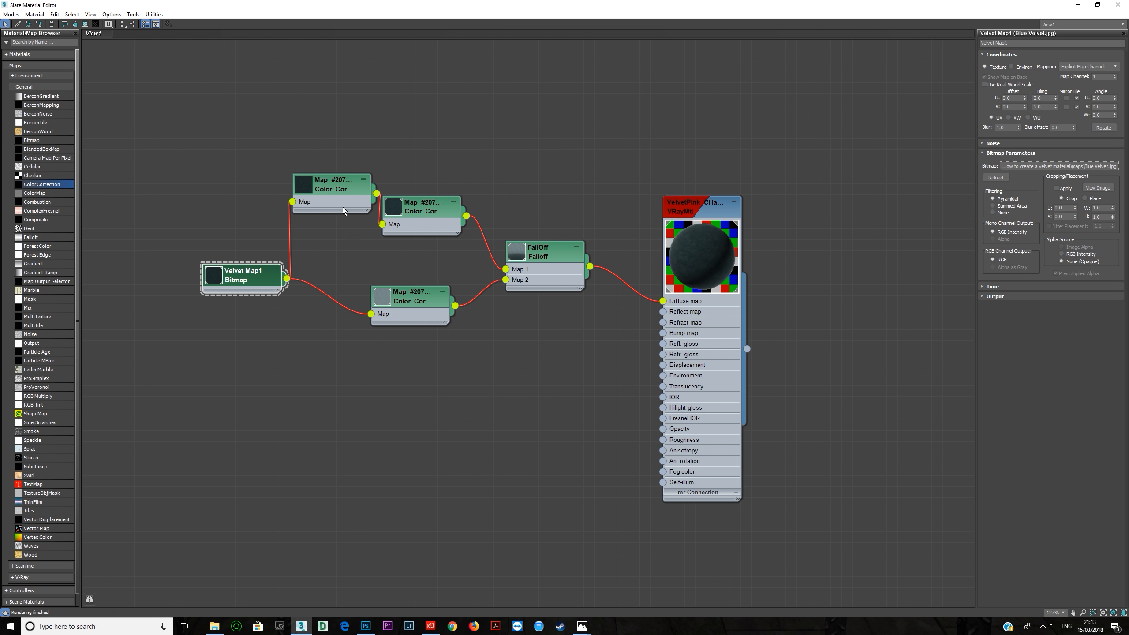
{"action": "left_click", "coordinate": [421, 209]}
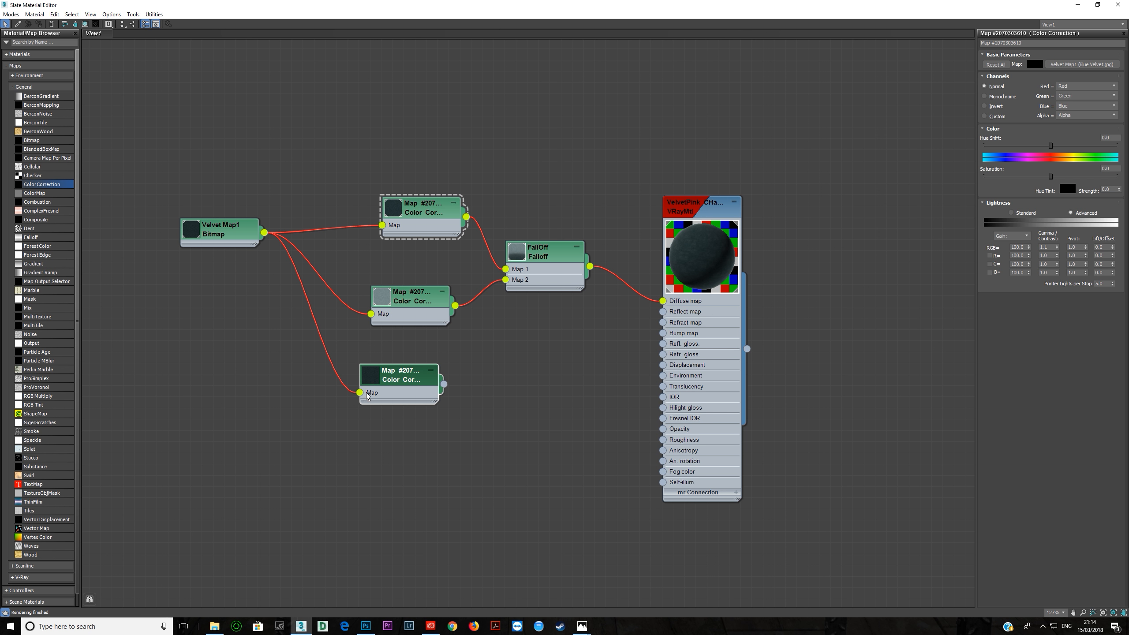
Give the new Color Correction node Advanced lightness controls.
{"action": "left_click", "coordinate": [411, 298]}
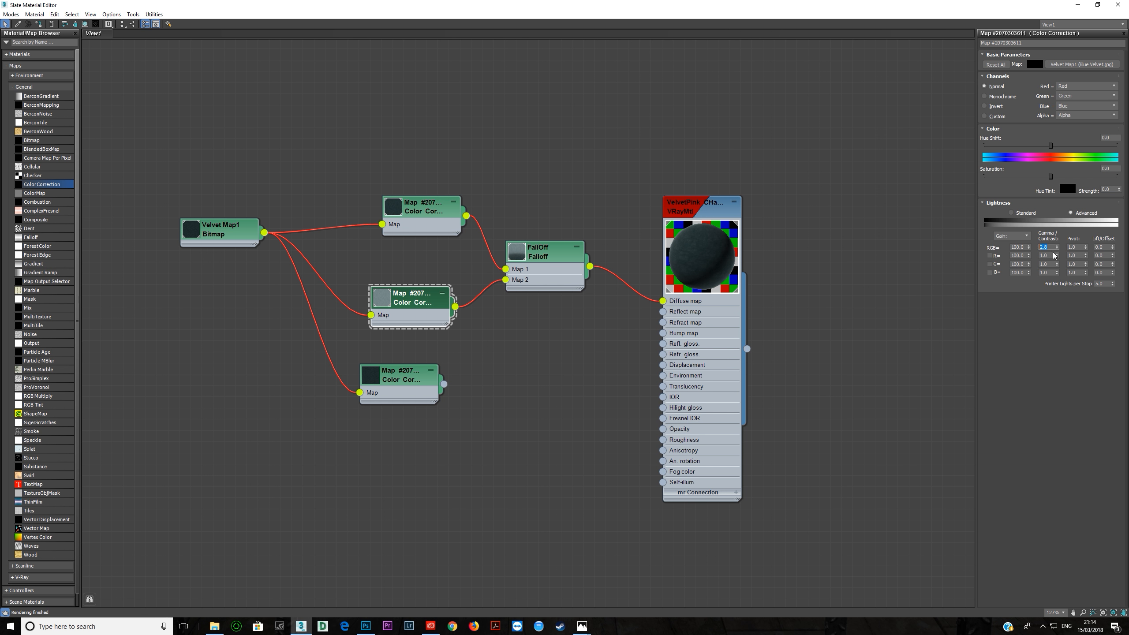
{"action": "left_click", "coordinate": [1074, 213]}
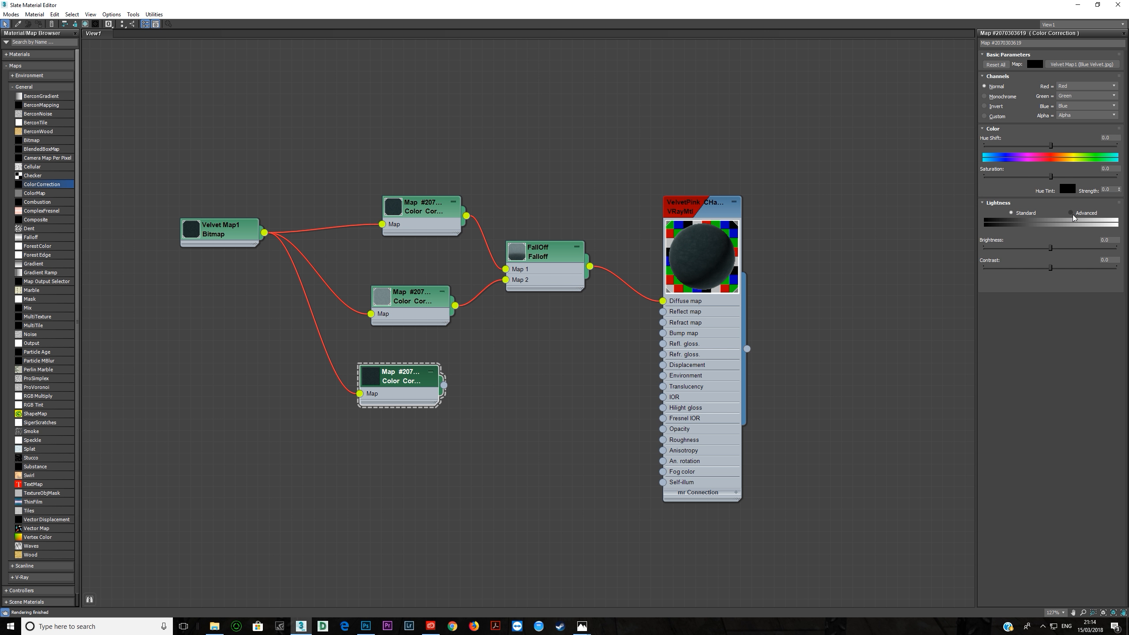
{"action": "left_click", "coordinate": [1072, 213]}
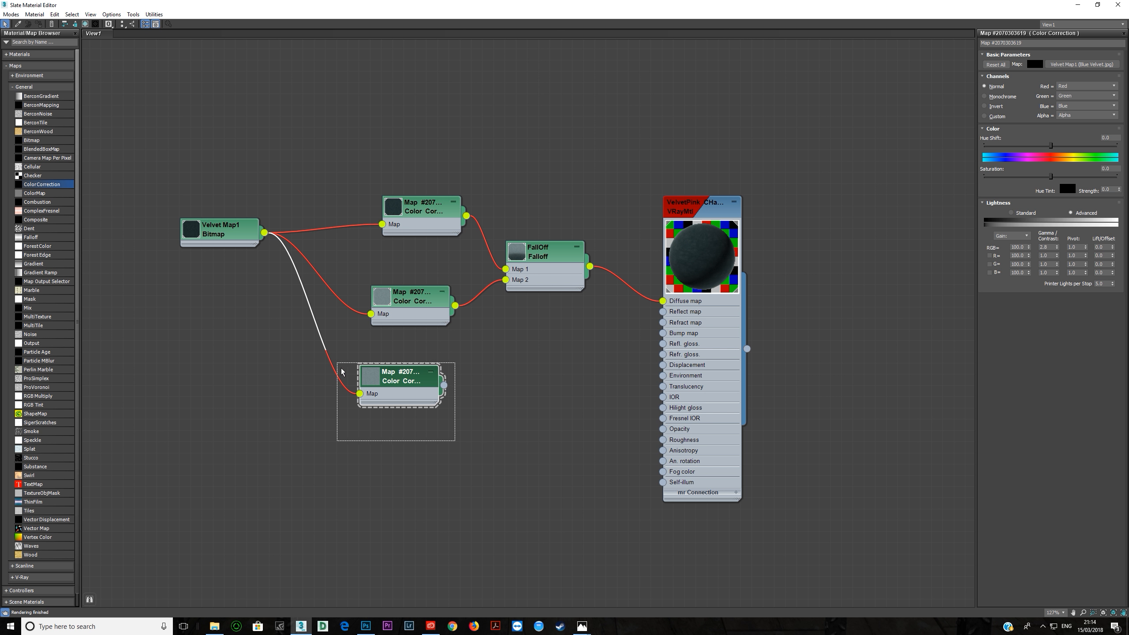
{"action": "left_click", "coordinate": [544, 252]}
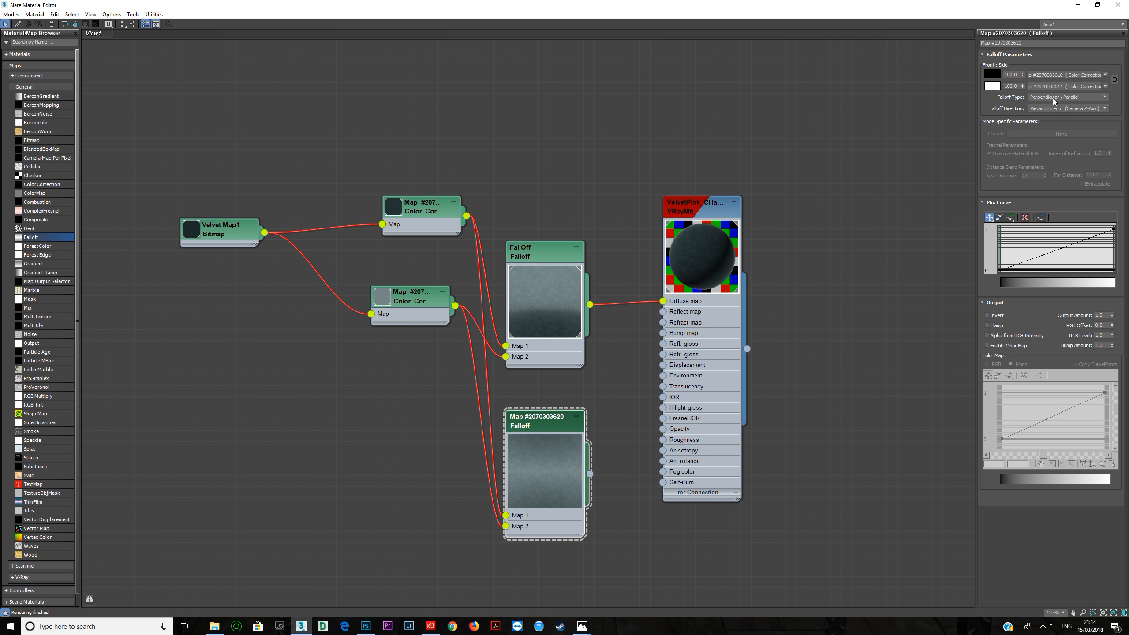
Set the second Falloff's type to Towards / Away after trying Fresnel and Shadow / Light.
{"action": "left_click", "coordinate": [1066, 97]}
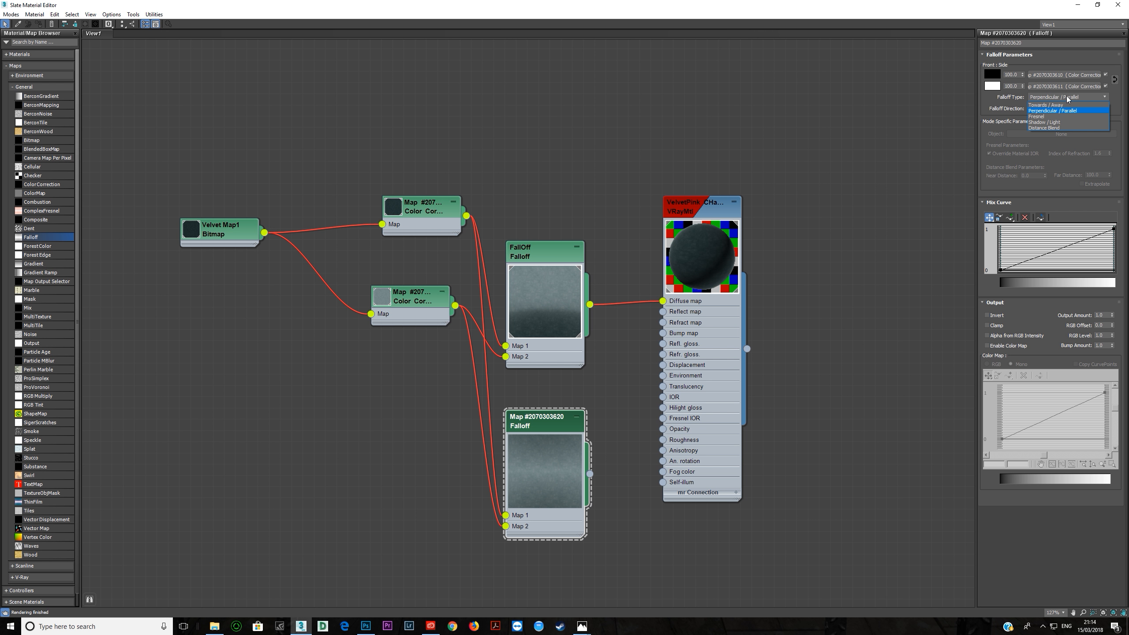
{"action": "left_click", "coordinate": [1044, 113]}
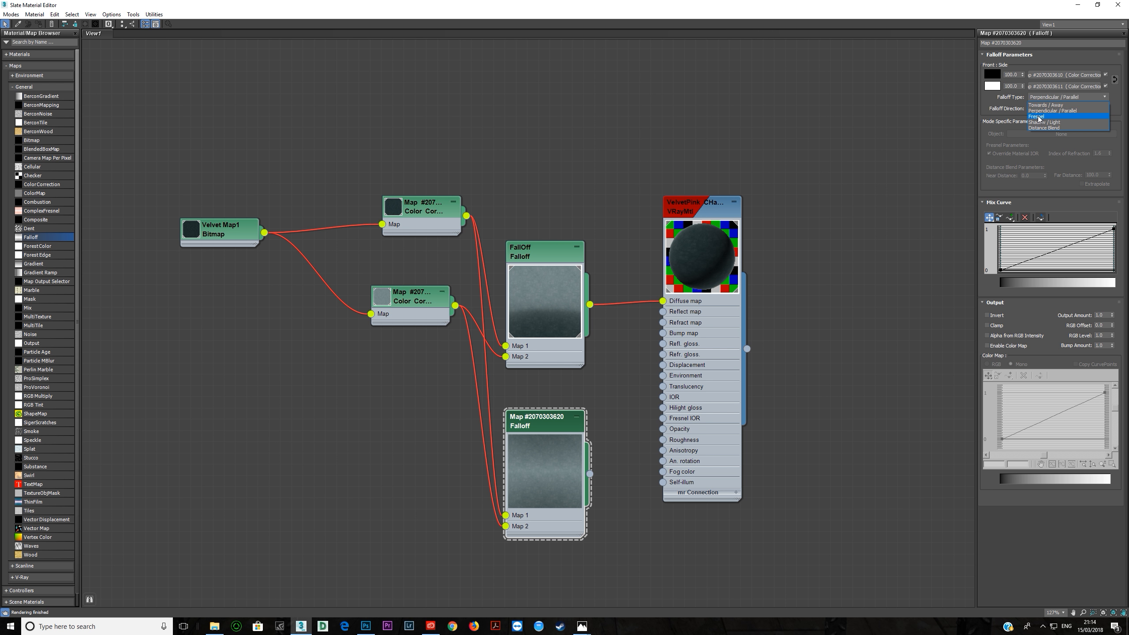
{"action": "left_click", "coordinate": [1043, 116]}
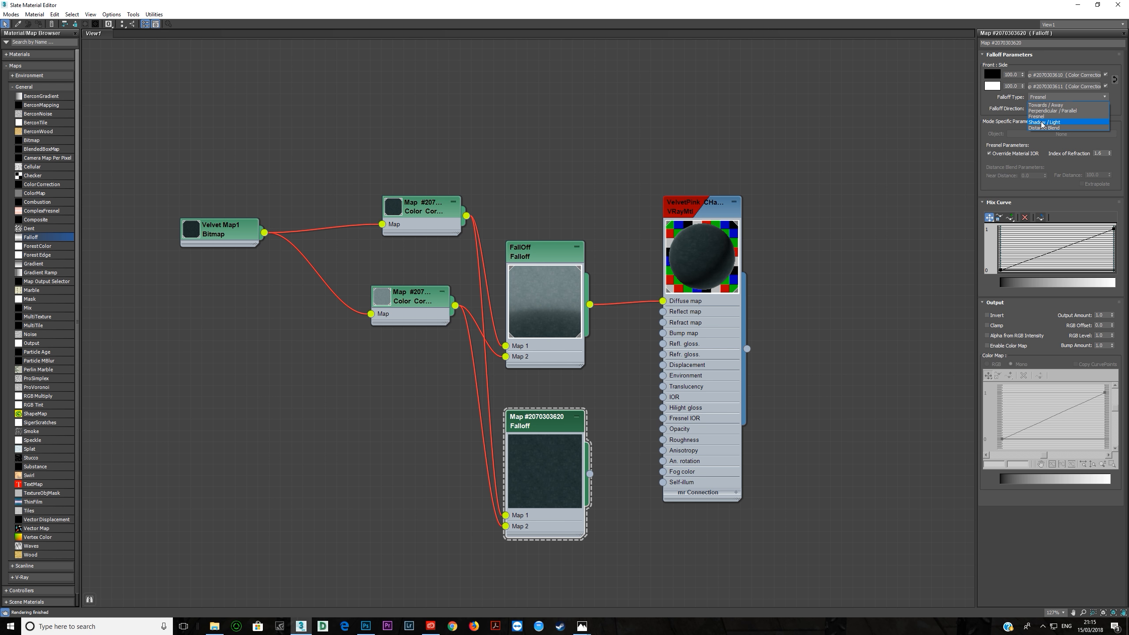
{"action": "left_click", "coordinate": [1044, 121]}
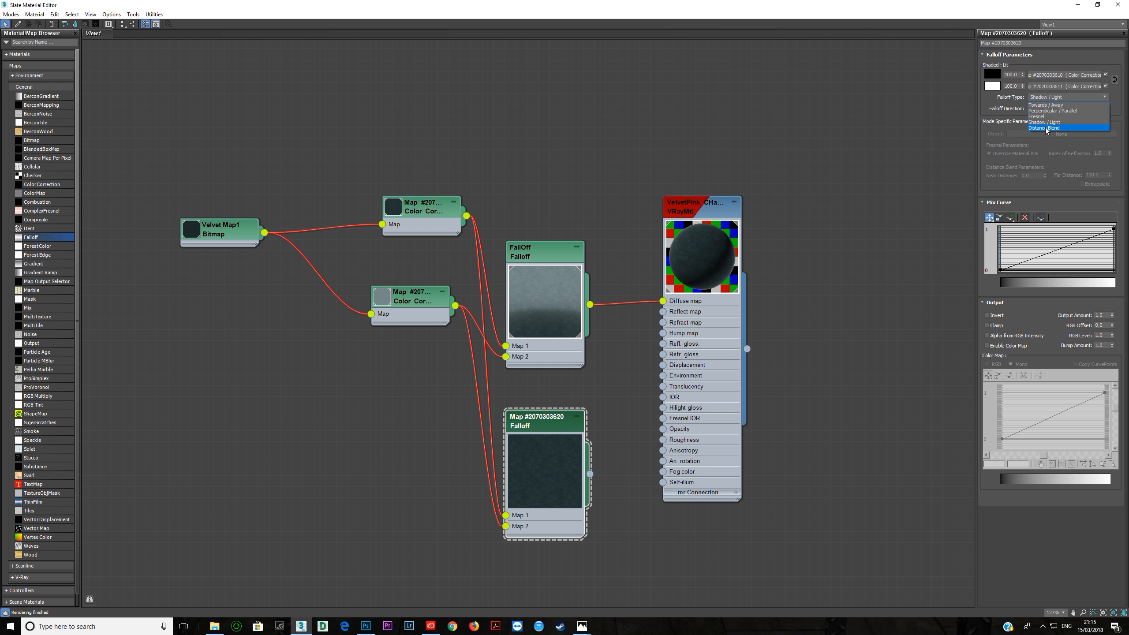
{"action": "left_click", "coordinate": [1048, 105]}
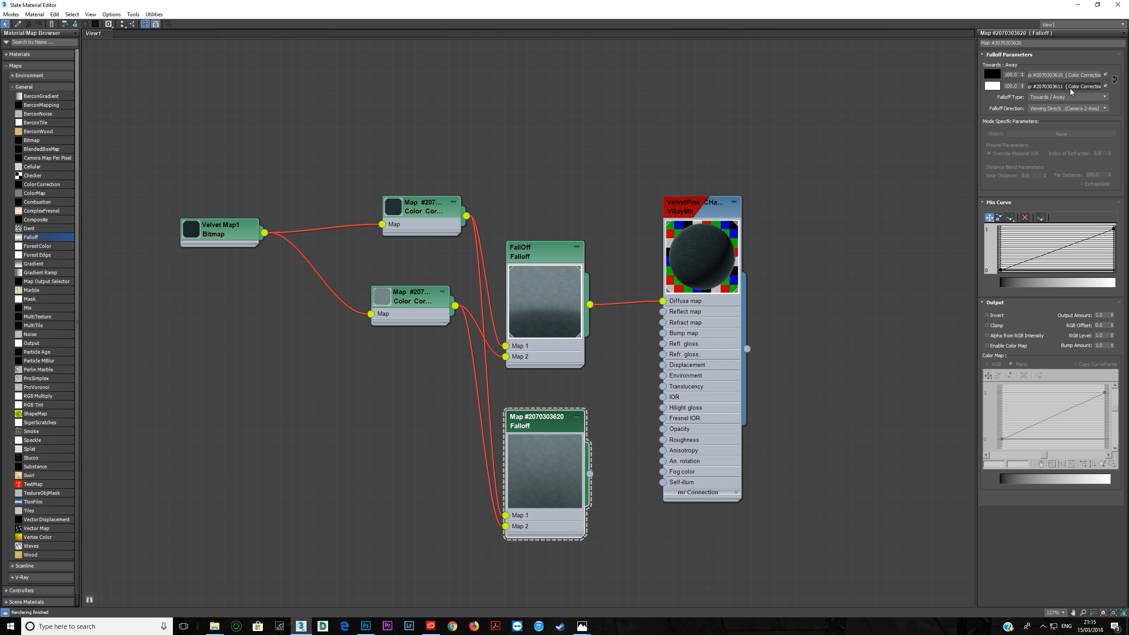
{"action": "mouse_move", "coordinate": [843, 270]}
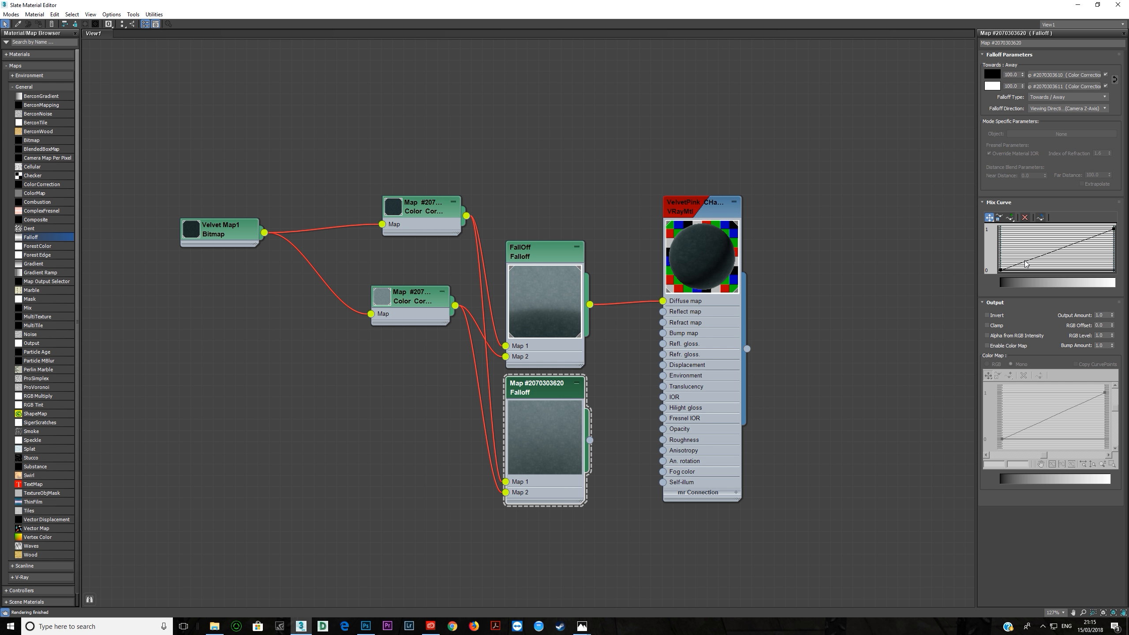
{"action": "left_click", "coordinate": [544, 248]}
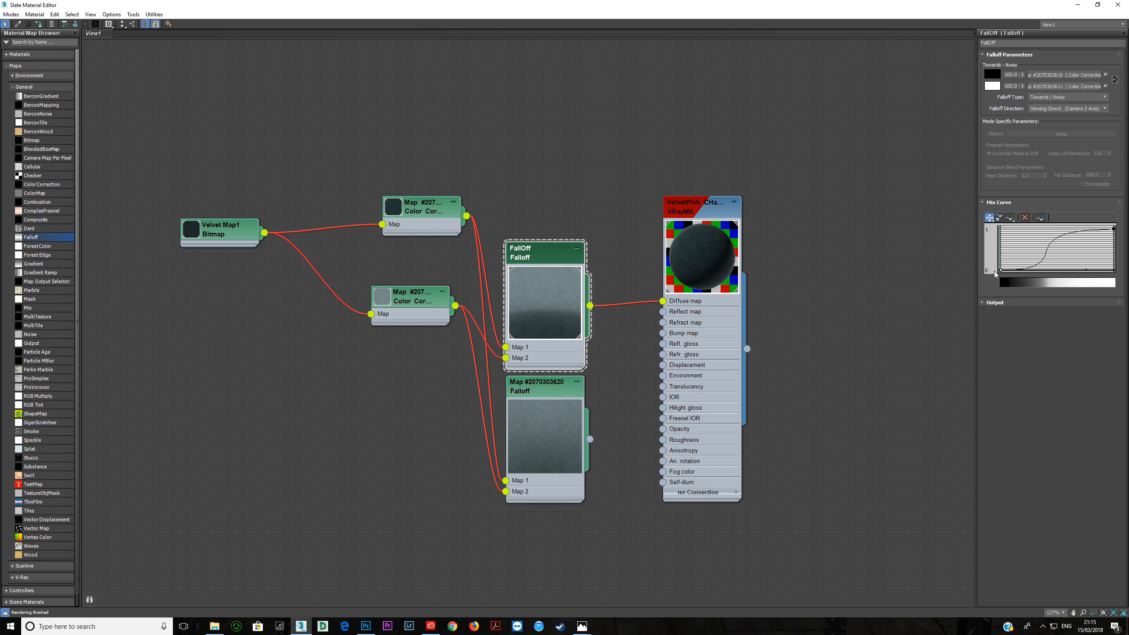
{"action": "mouse_move", "coordinate": [1093, 251]}
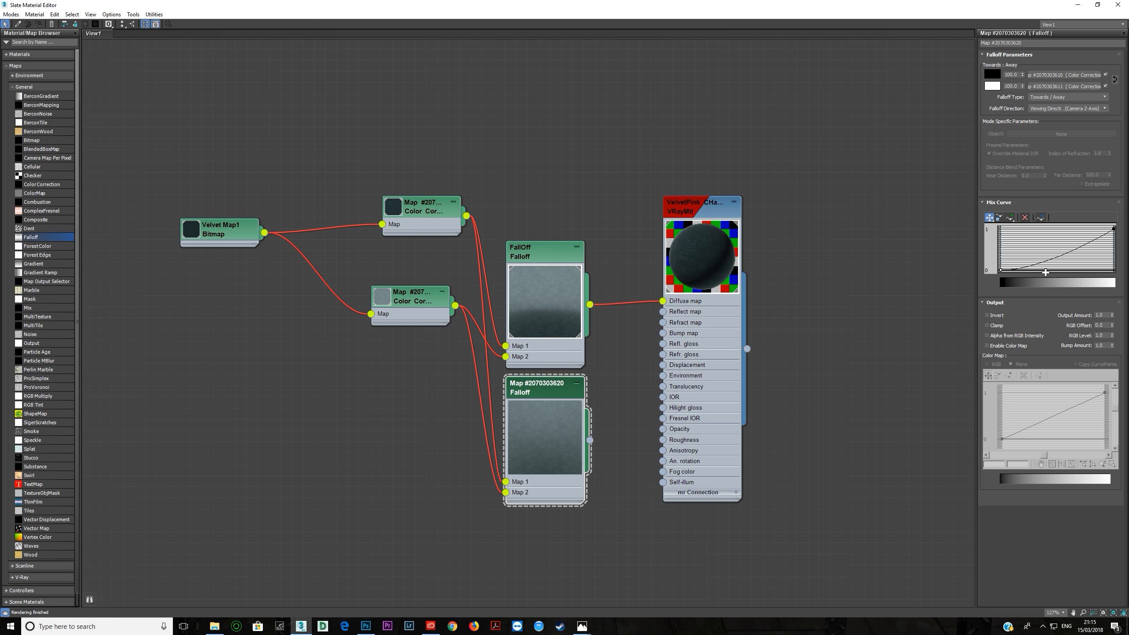
{"action": "right_click", "coordinate": [1045, 272]}
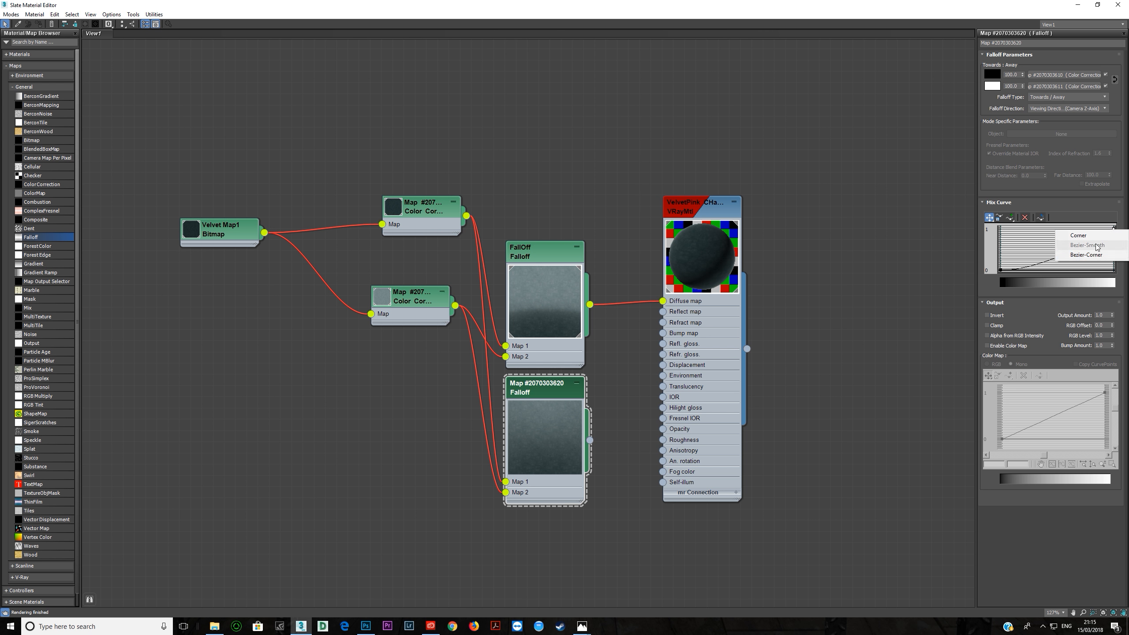
{"action": "left_click", "coordinate": [1087, 245]}
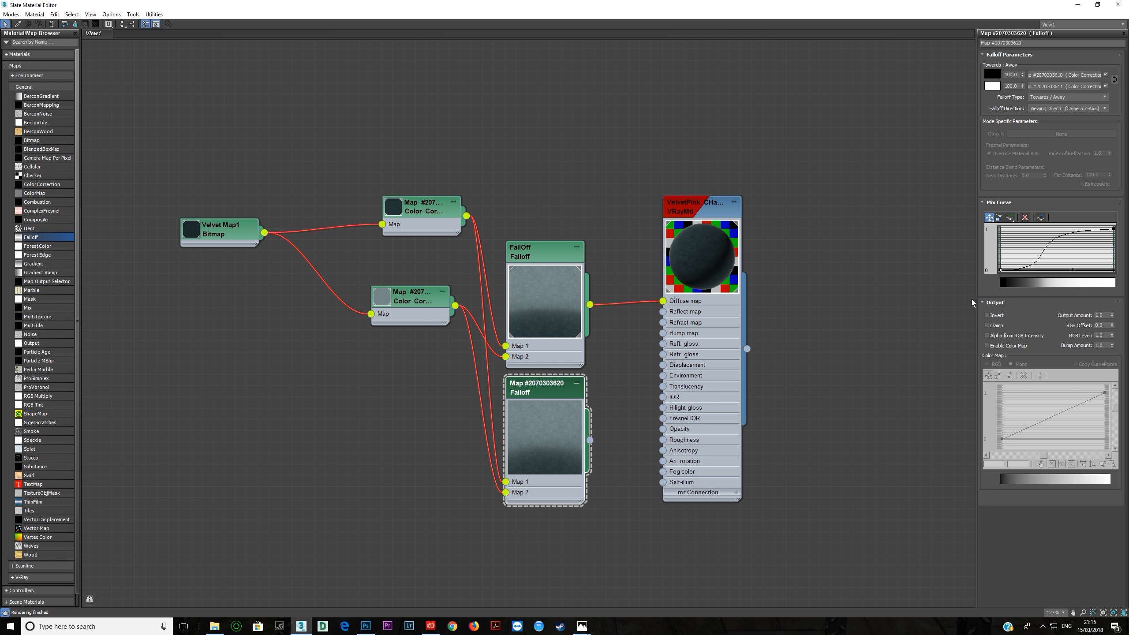
{"action": "left_click", "coordinate": [545, 248]}
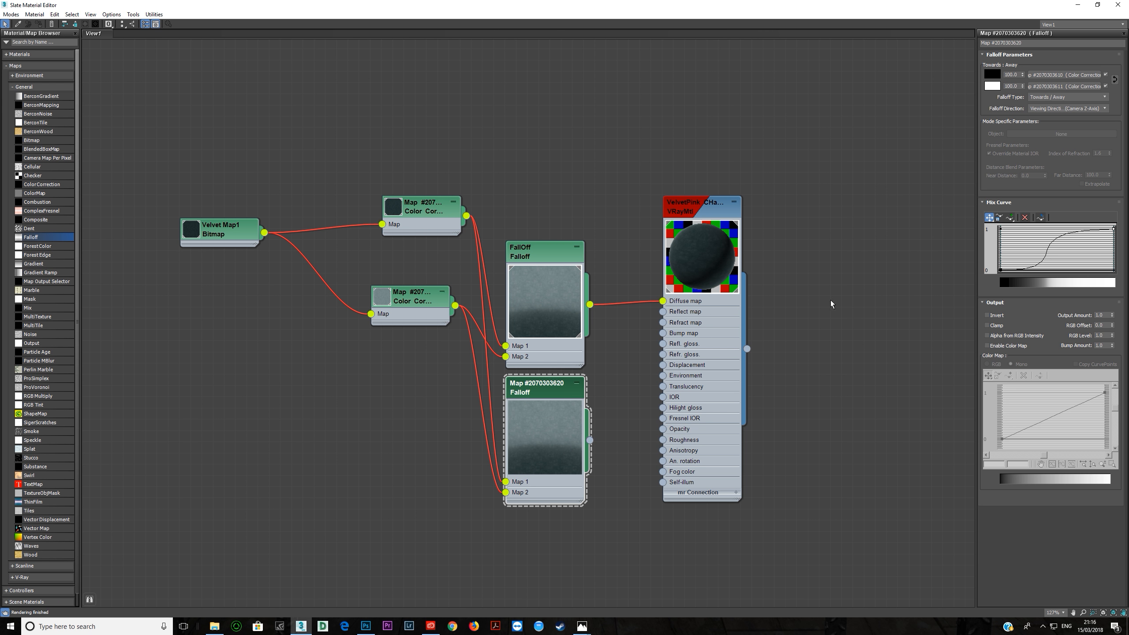
{"action": "left_click", "coordinate": [544, 248]}
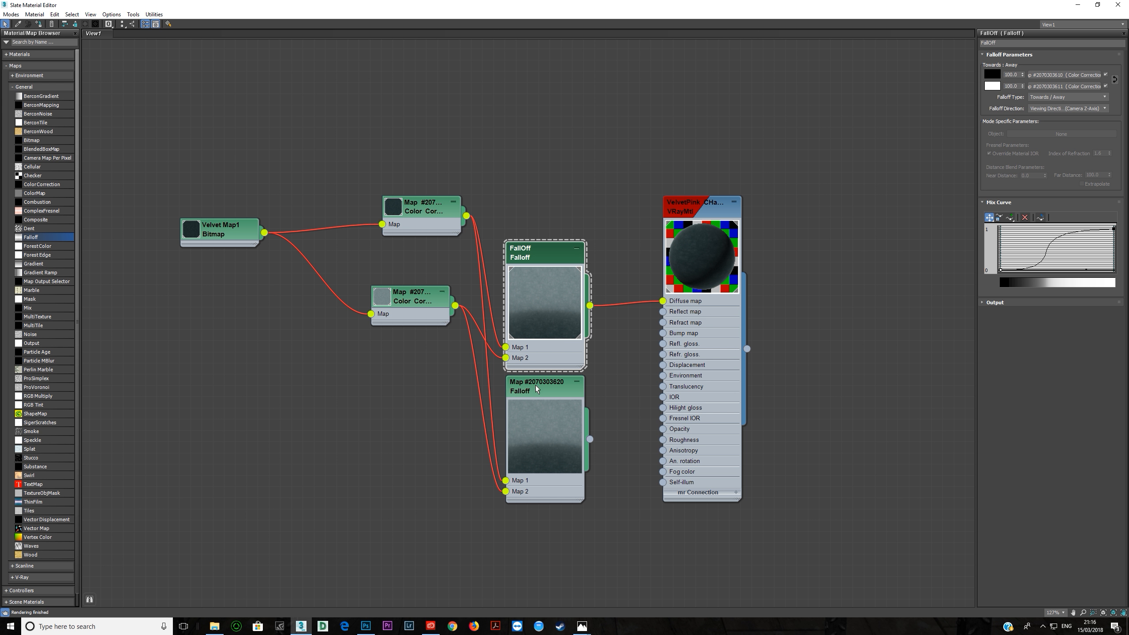
{"action": "left_click", "coordinate": [544, 387]}
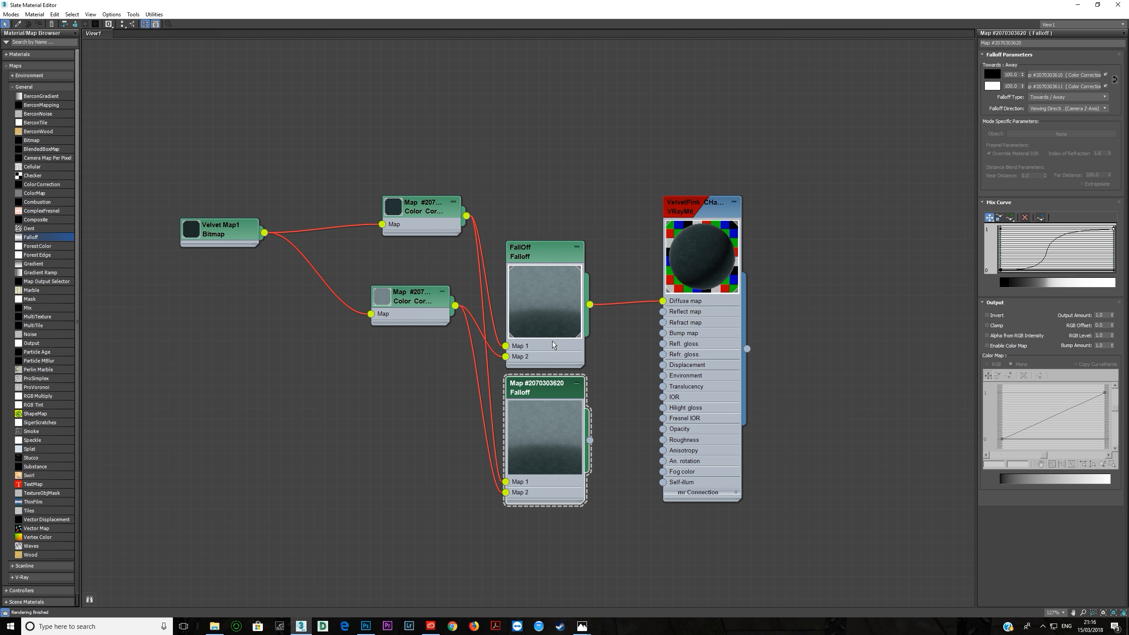
{"action": "left_click", "coordinate": [544, 248]}
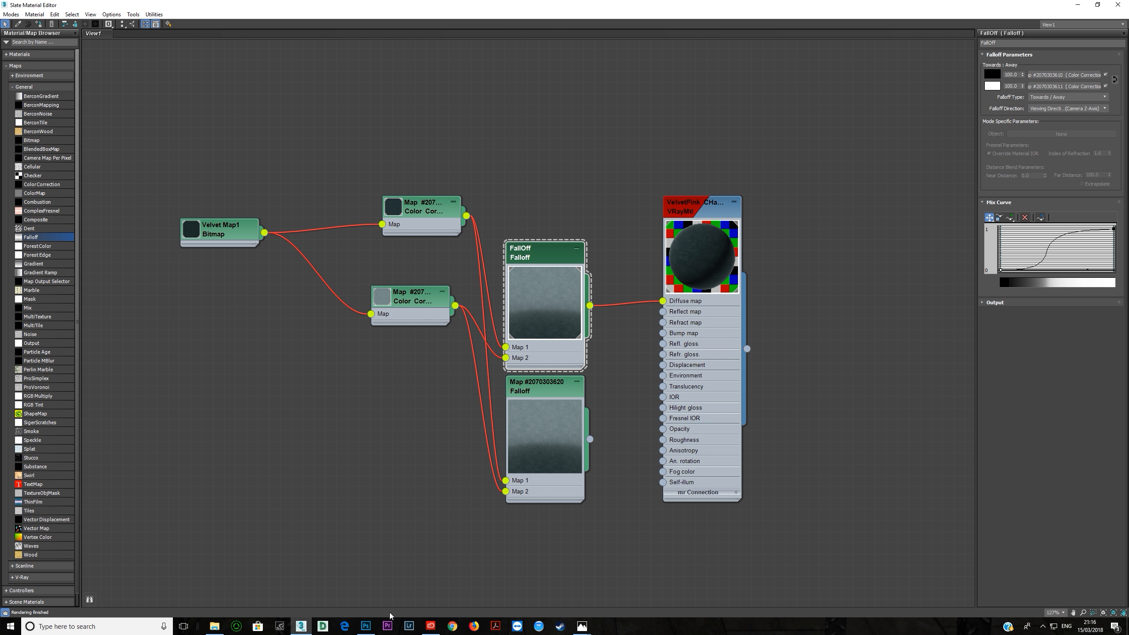
Show the velvet sofa0000.exr render in Photoshop beside the teal armchair reference photo.
{"action": "left_click", "coordinate": [366, 626]}
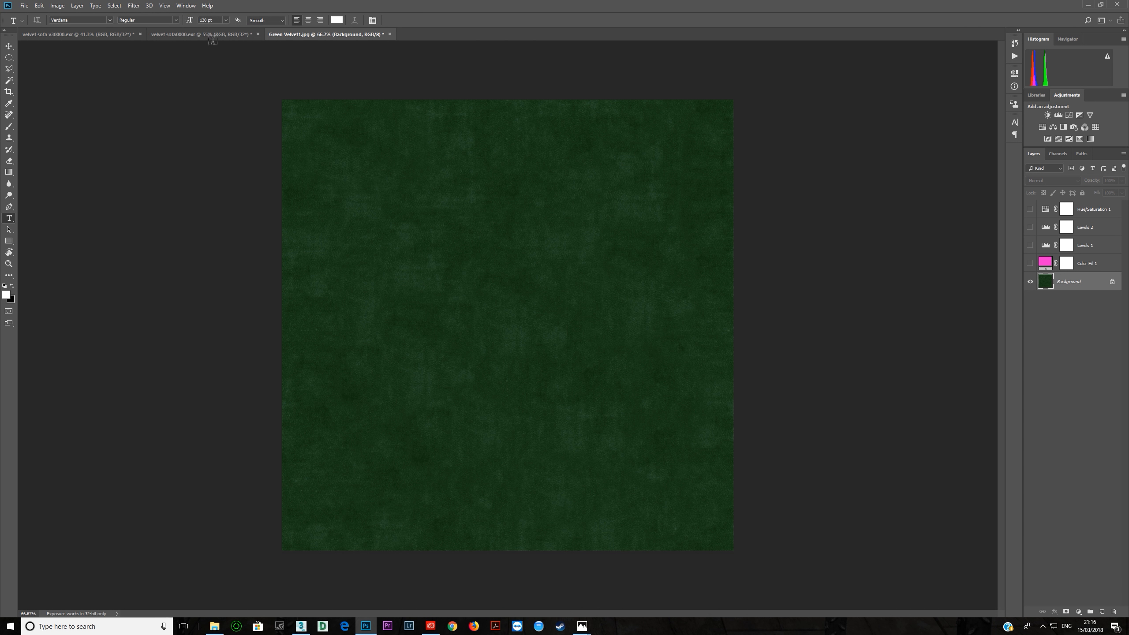
{"action": "left_click", "coordinate": [198, 34]}
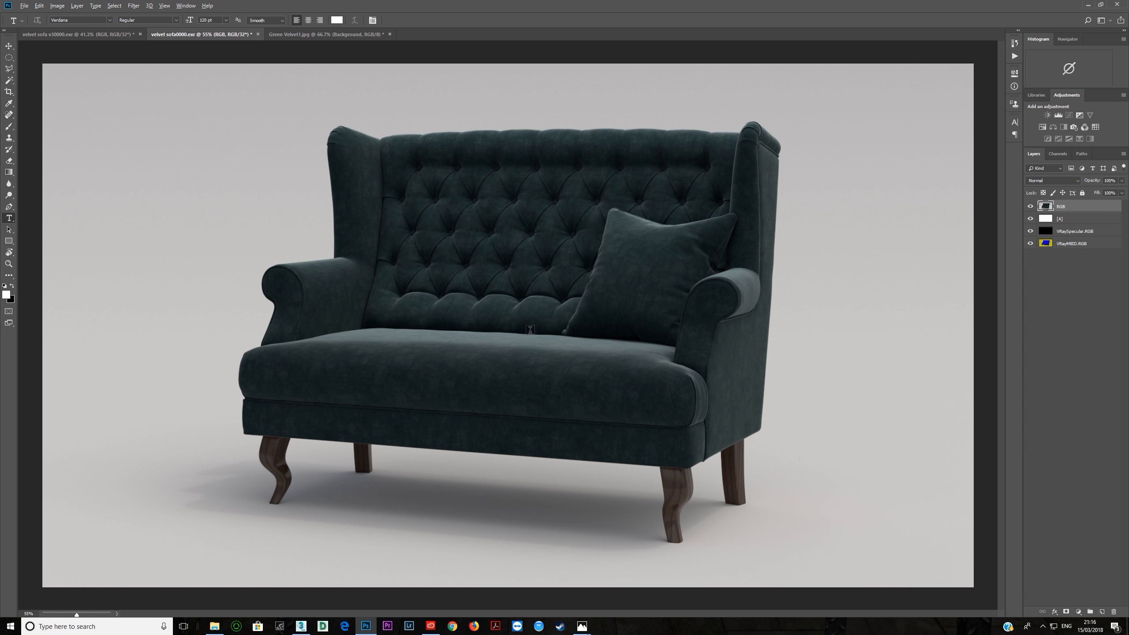
{"action": "mouse_move", "coordinate": [369, 360]}
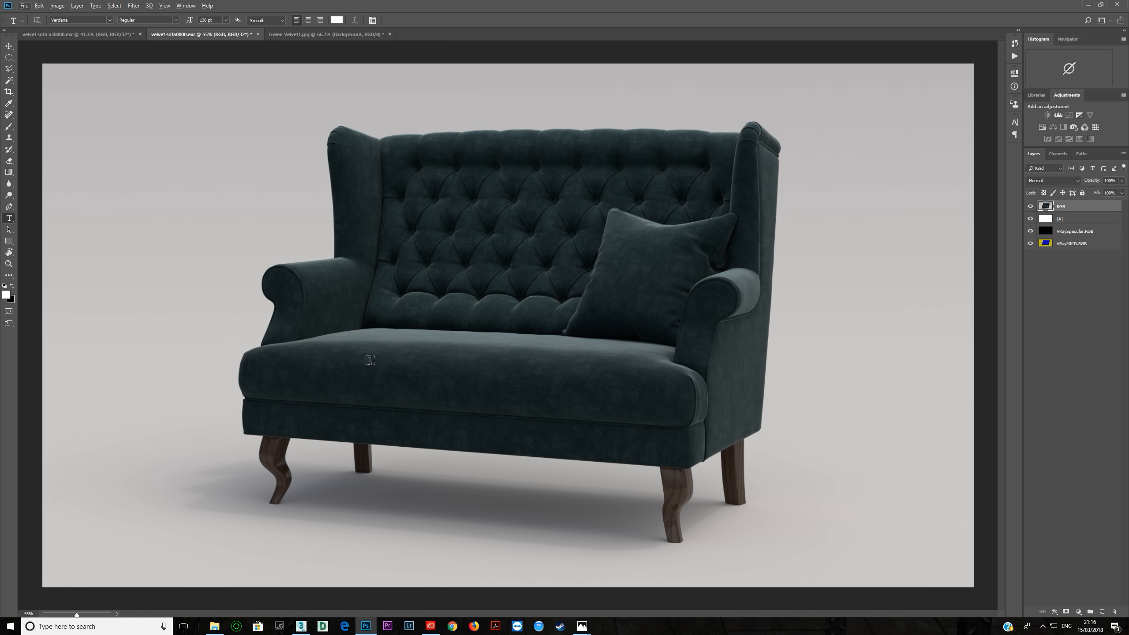
{"action": "mouse_move", "coordinate": [664, 383]}
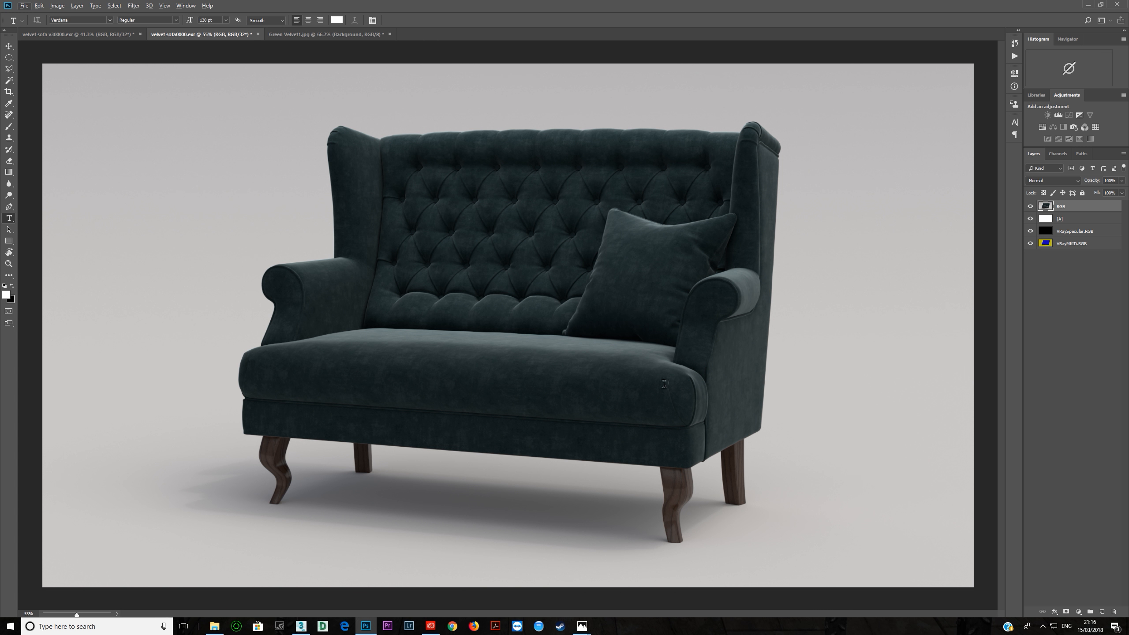
{"action": "mouse_move", "coordinate": [709, 337]}
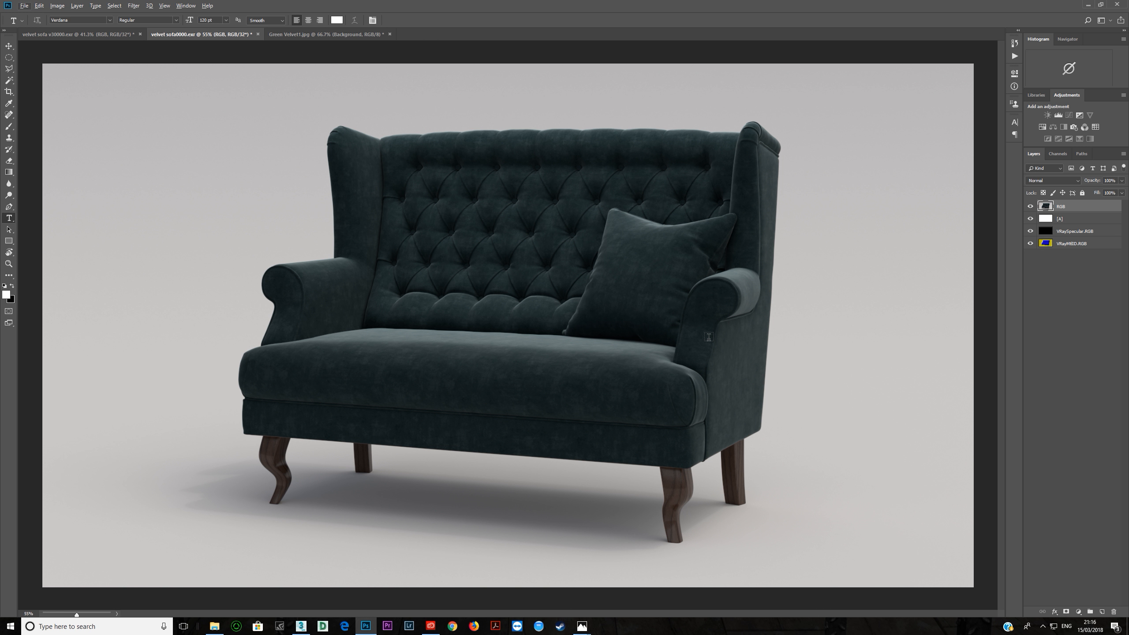
{"action": "mouse_move", "coordinate": [719, 408]}
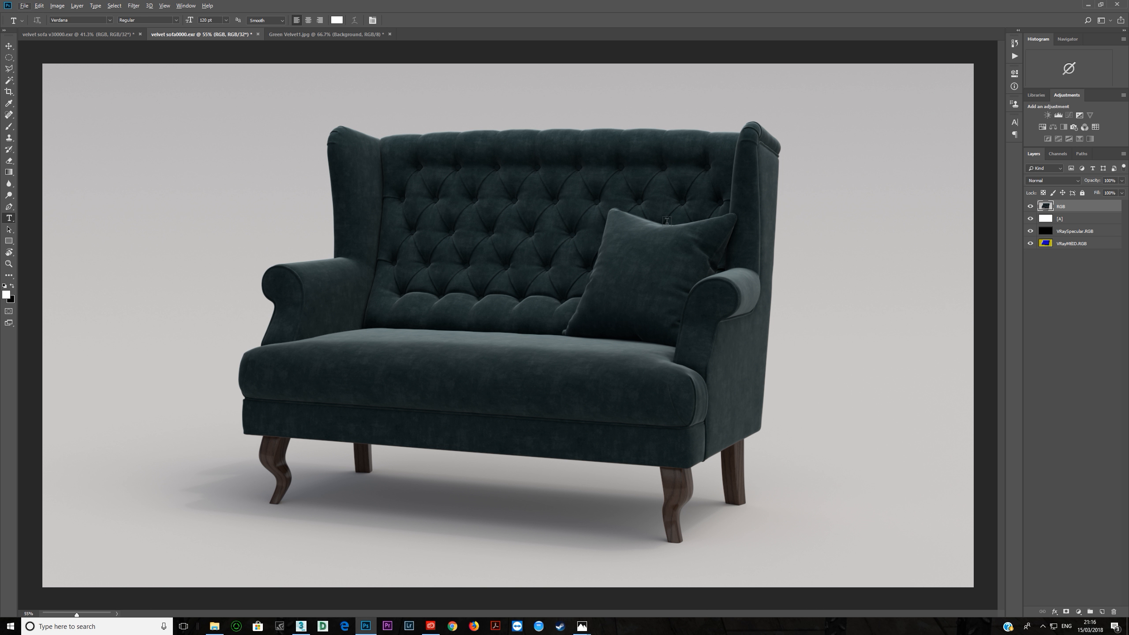
{"action": "mouse_move", "coordinate": [292, 263]}
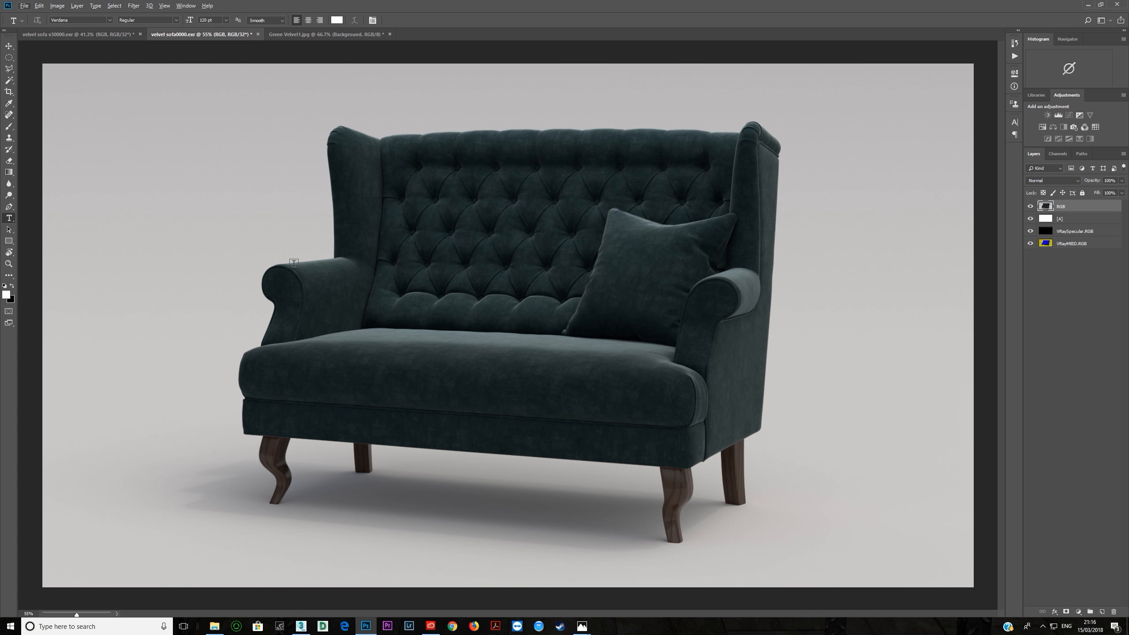
{"action": "mouse_move", "coordinate": [611, 521]}
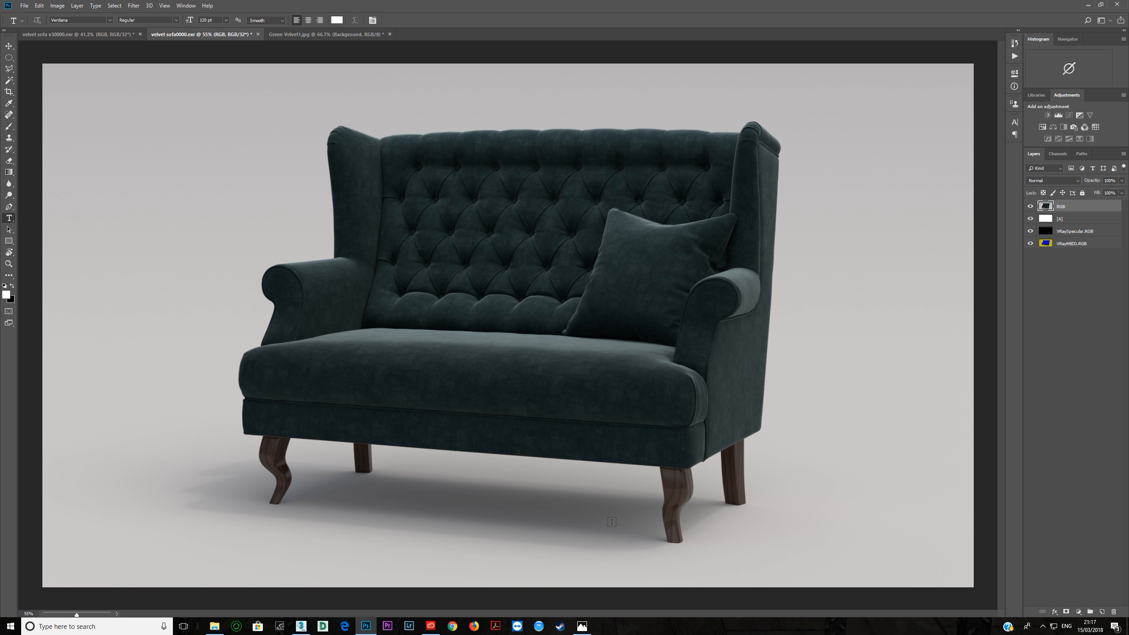
{"action": "left_click", "coordinate": [582, 626]}
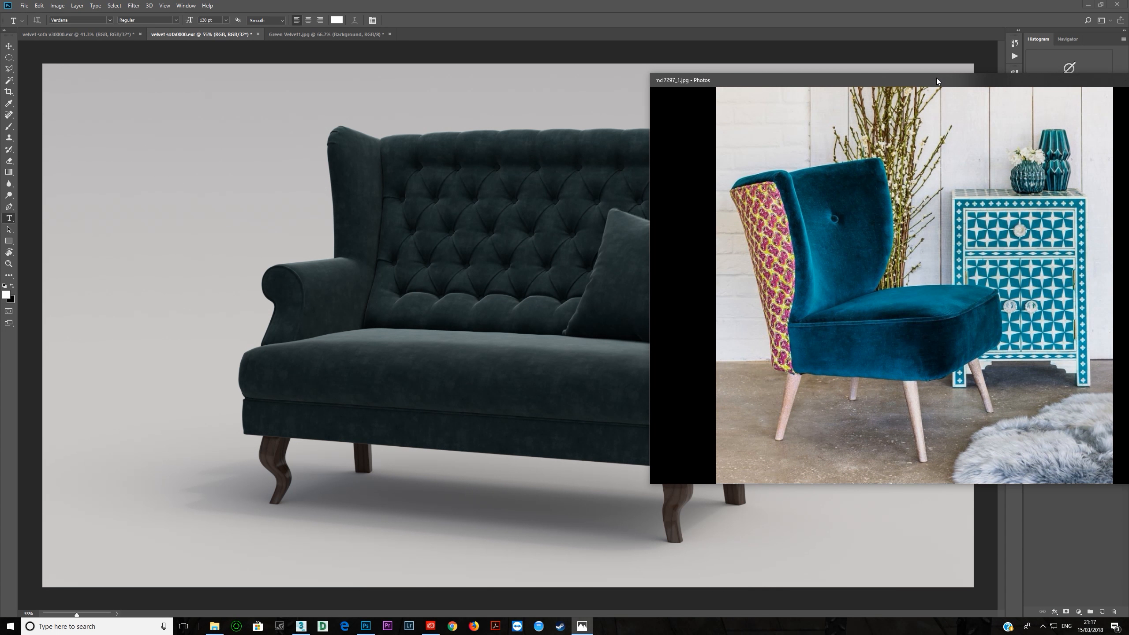
{"action": "mouse_move", "coordinate": [897, 322]}
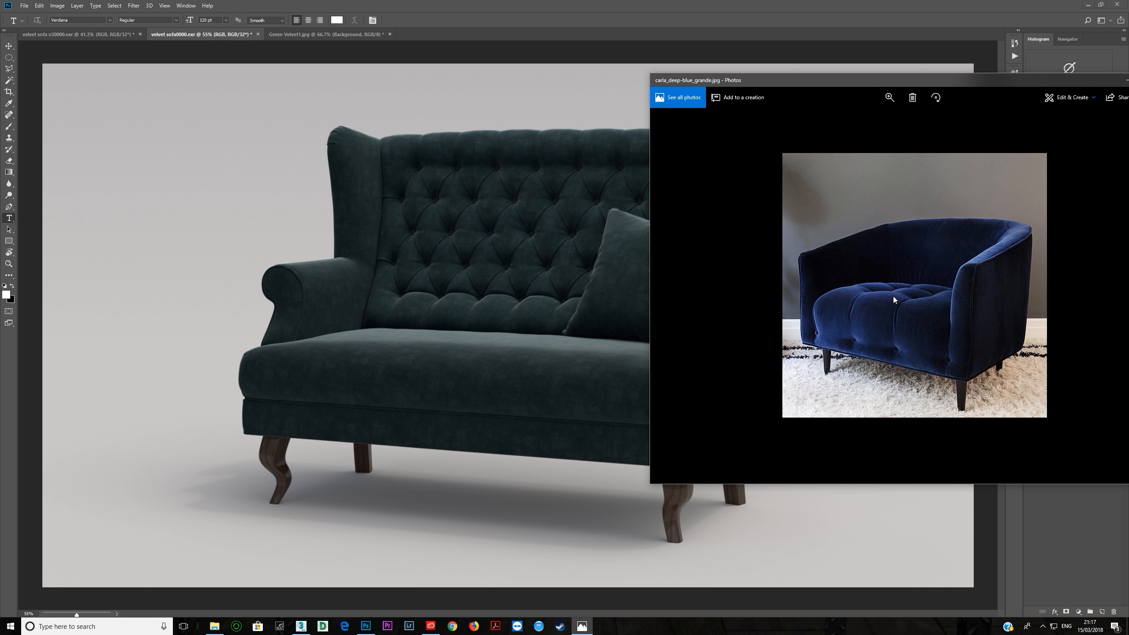
{"action": "mouse_move", "coordinate": [878, 318]}
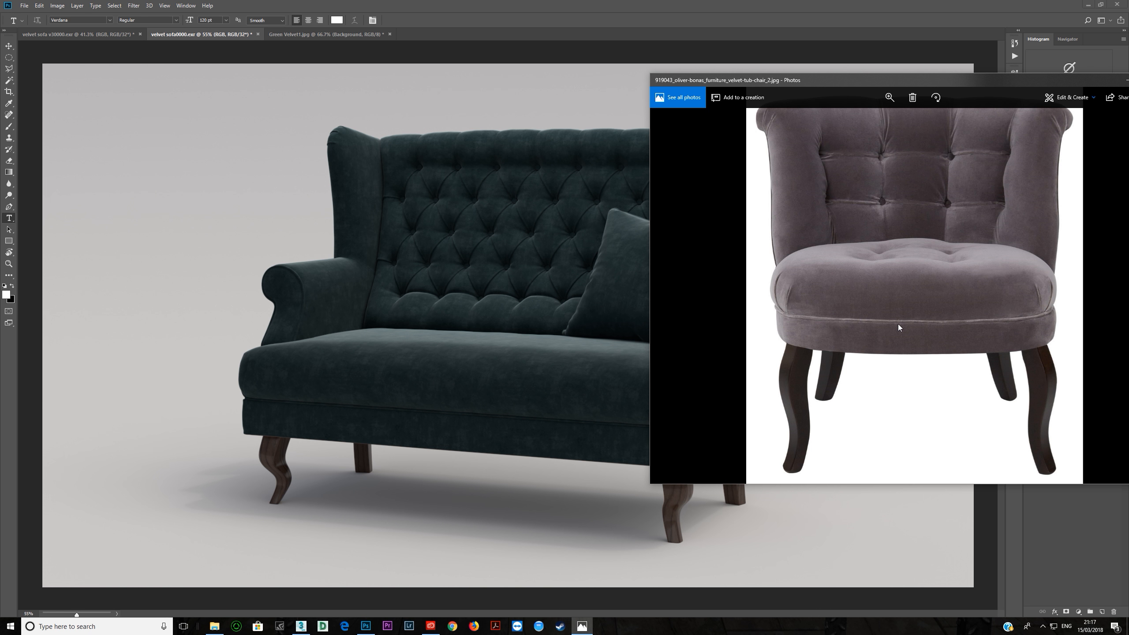
{"action": "mouse_move", "coordinate": [906, 291]}
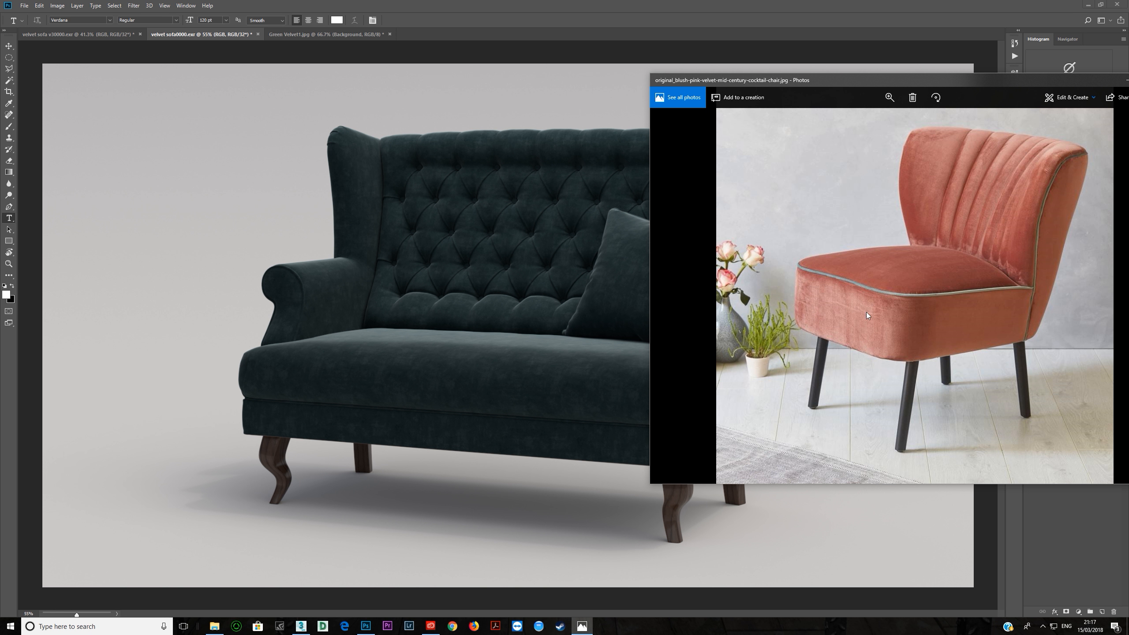
{"action": "mouse_move", "coordinate": [631, 331]}
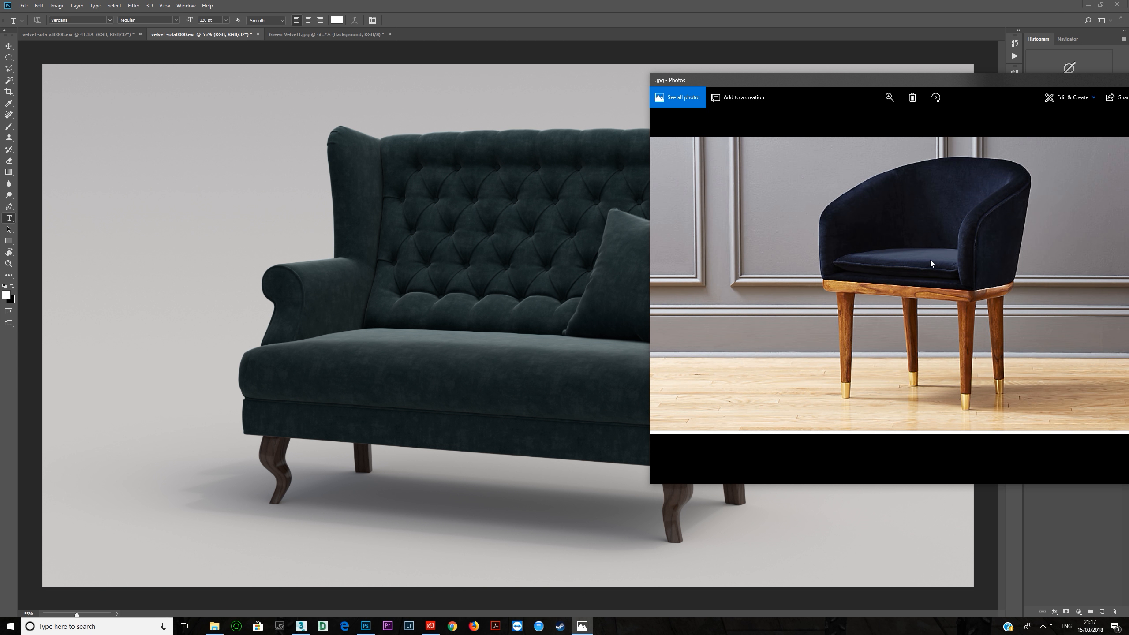
{"action": "mouse_move", "coordinate": [486, 574]}
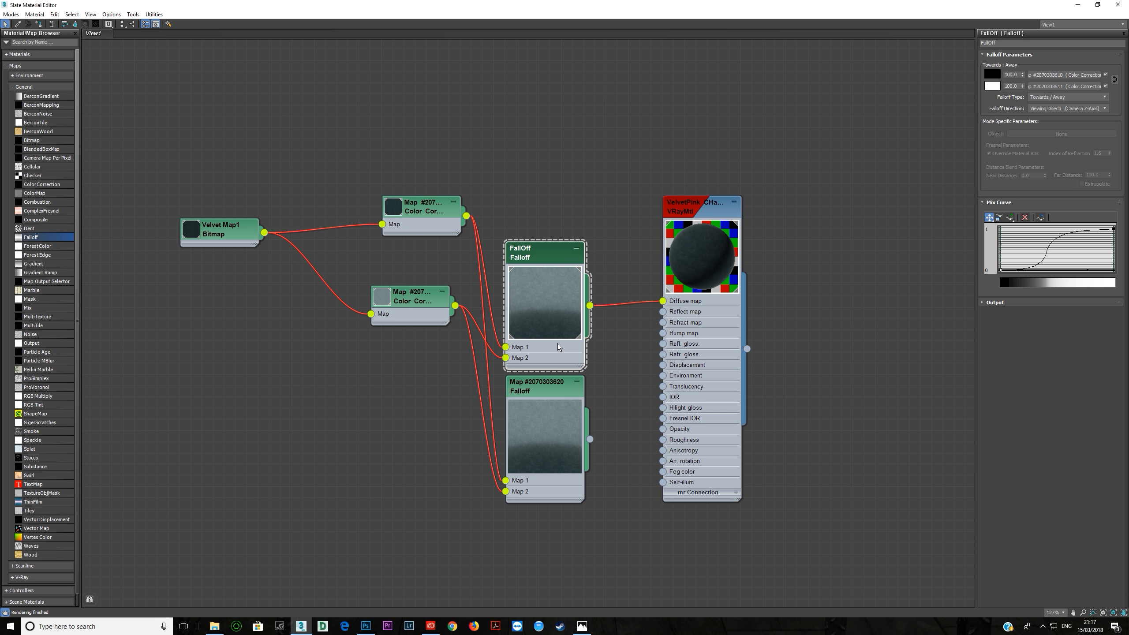
Delete the second Falloff node, leaving one Falloff feeding Diffuse.
{"action": "left_click", "coordinate": [577, 235]}
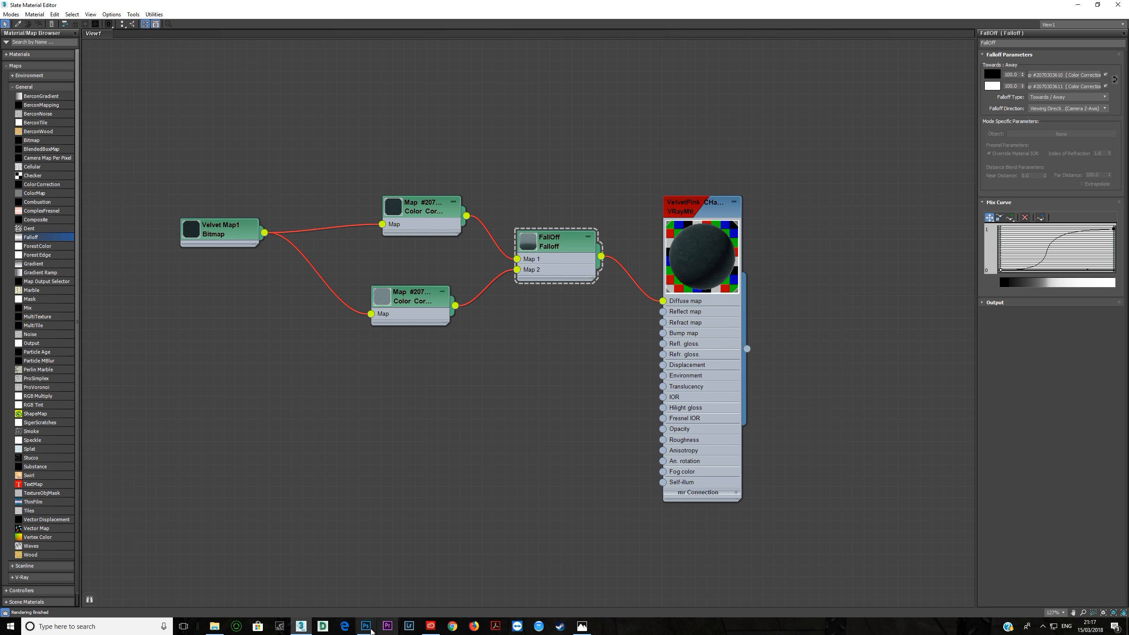
Inspect the velvet sofa render up close, check the Slate graph, then zoom out to fit.
{"action": "left_click", "coordinate": [365, 626]}
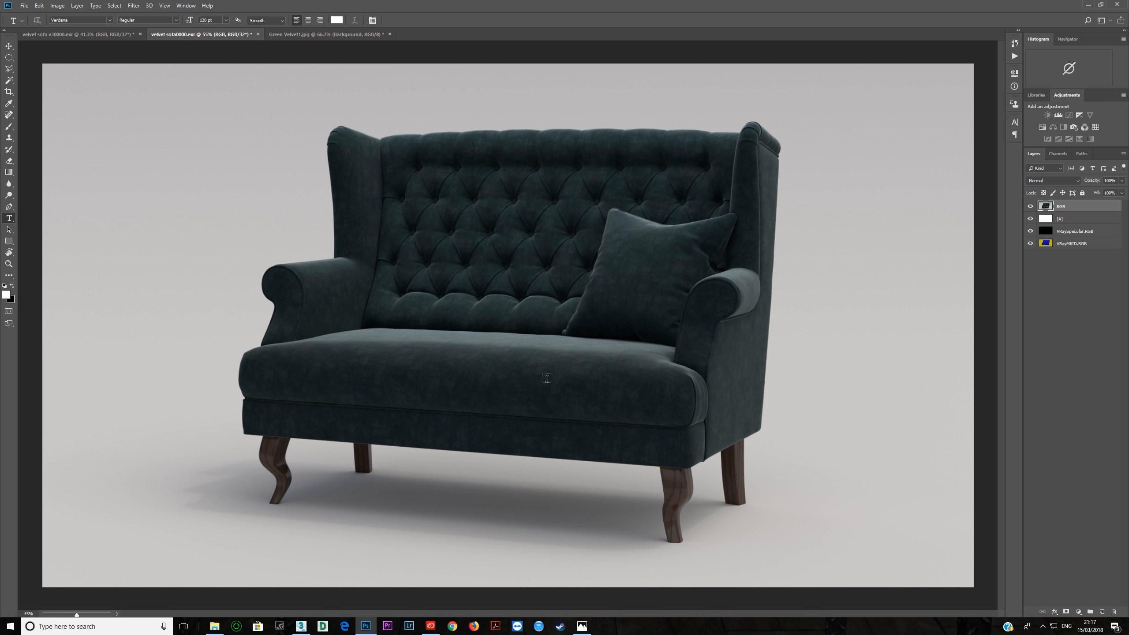
{"action": "mouse_move", "coordinate": [634, 366]}
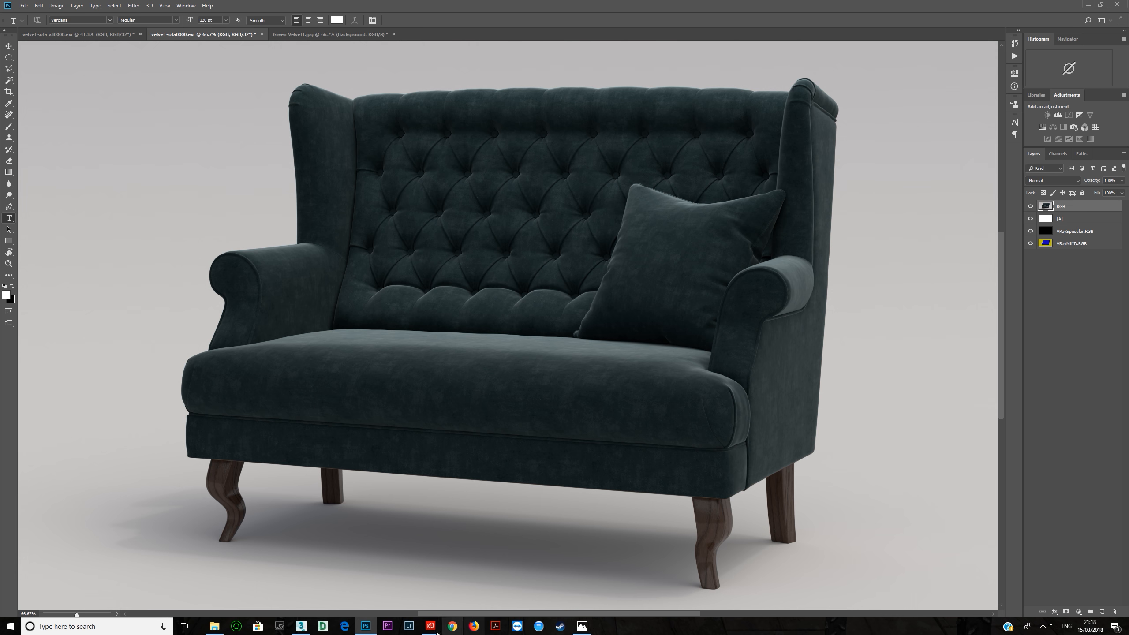
{"action": "left_click", "coordinate": [300, 626]}
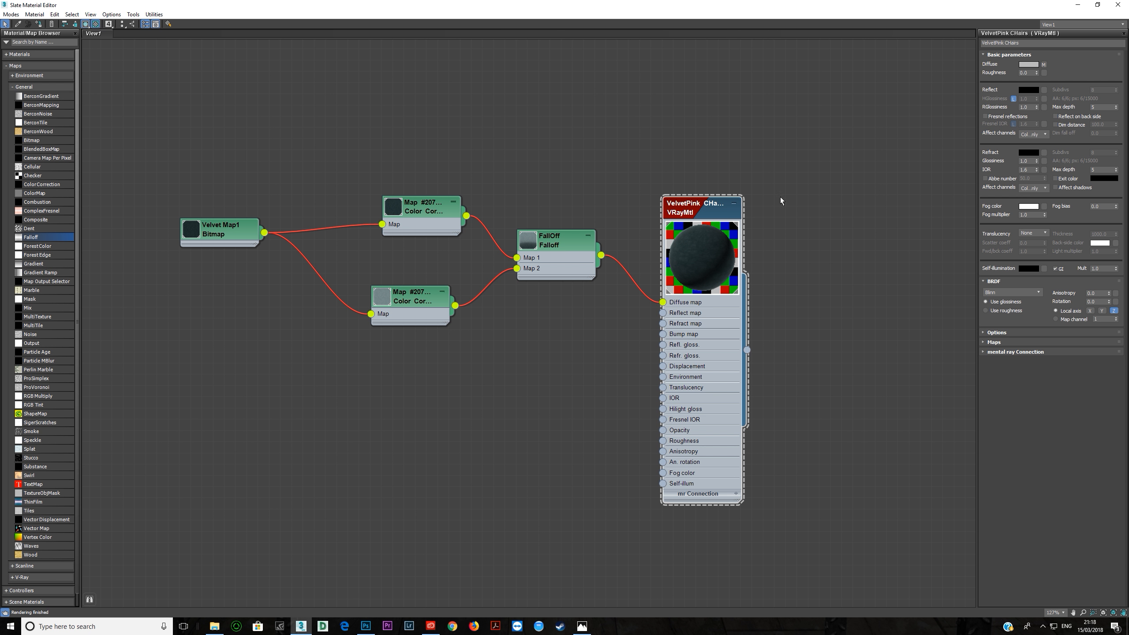
{"action": "left_click", "coordinate": [366, 626]}
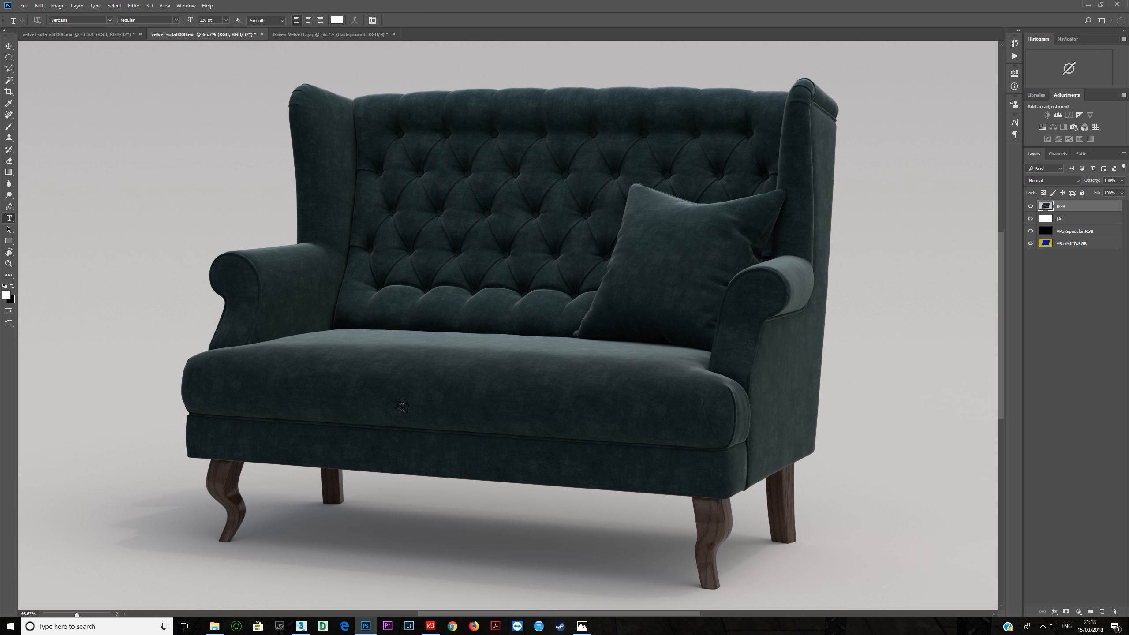
{"action": "key", "text": "ctrl+minus"}
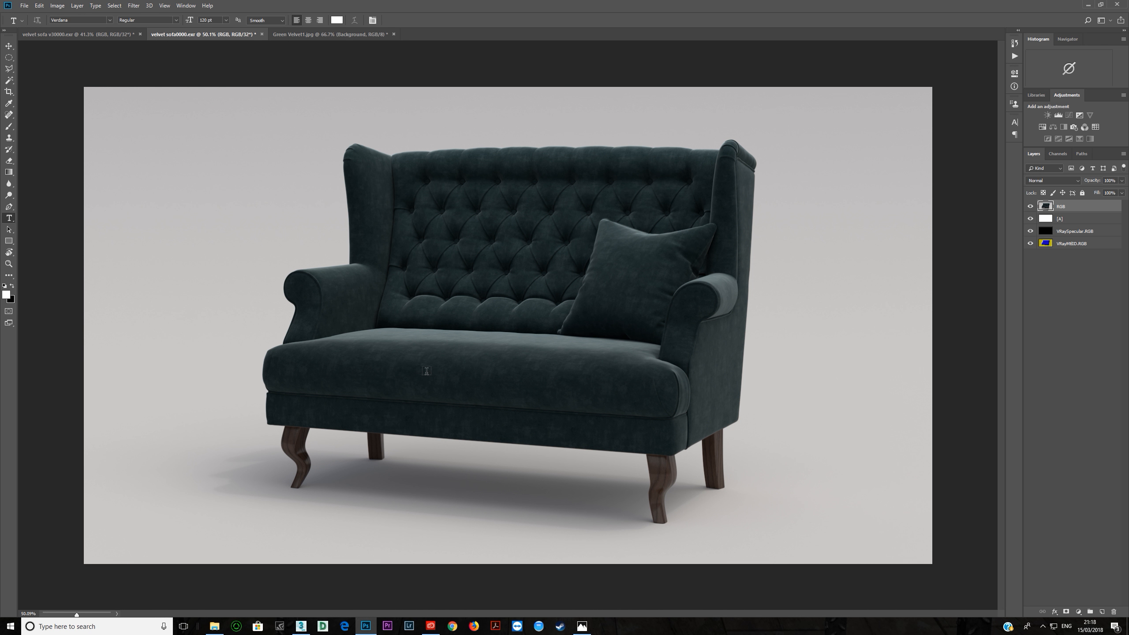
{"action": "mouse_move", "coordinate": [494, 360]}
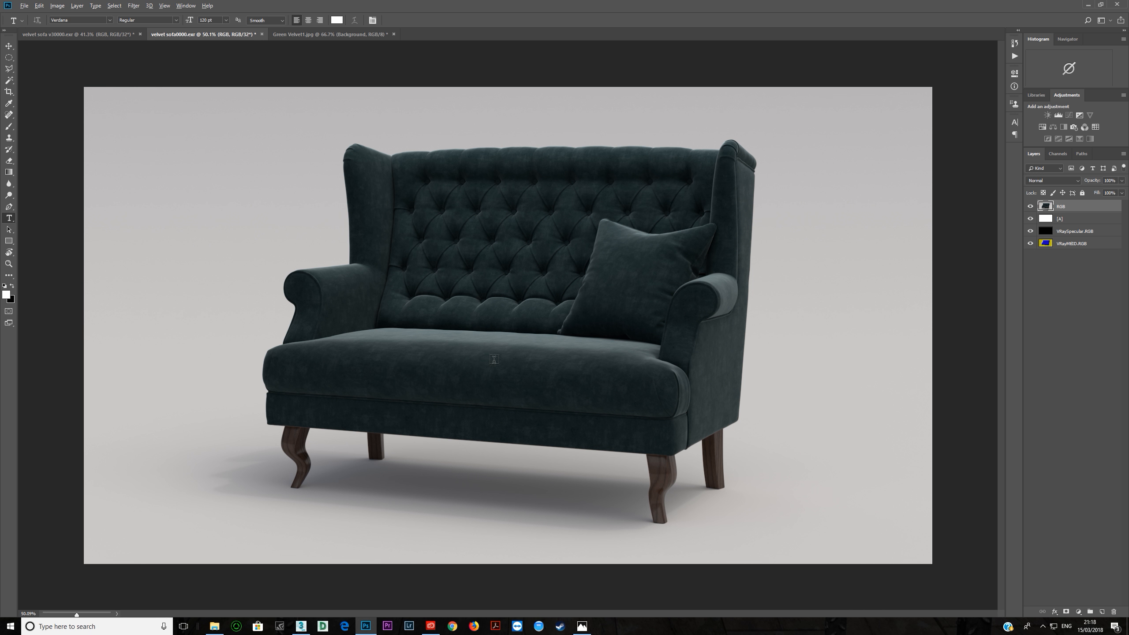